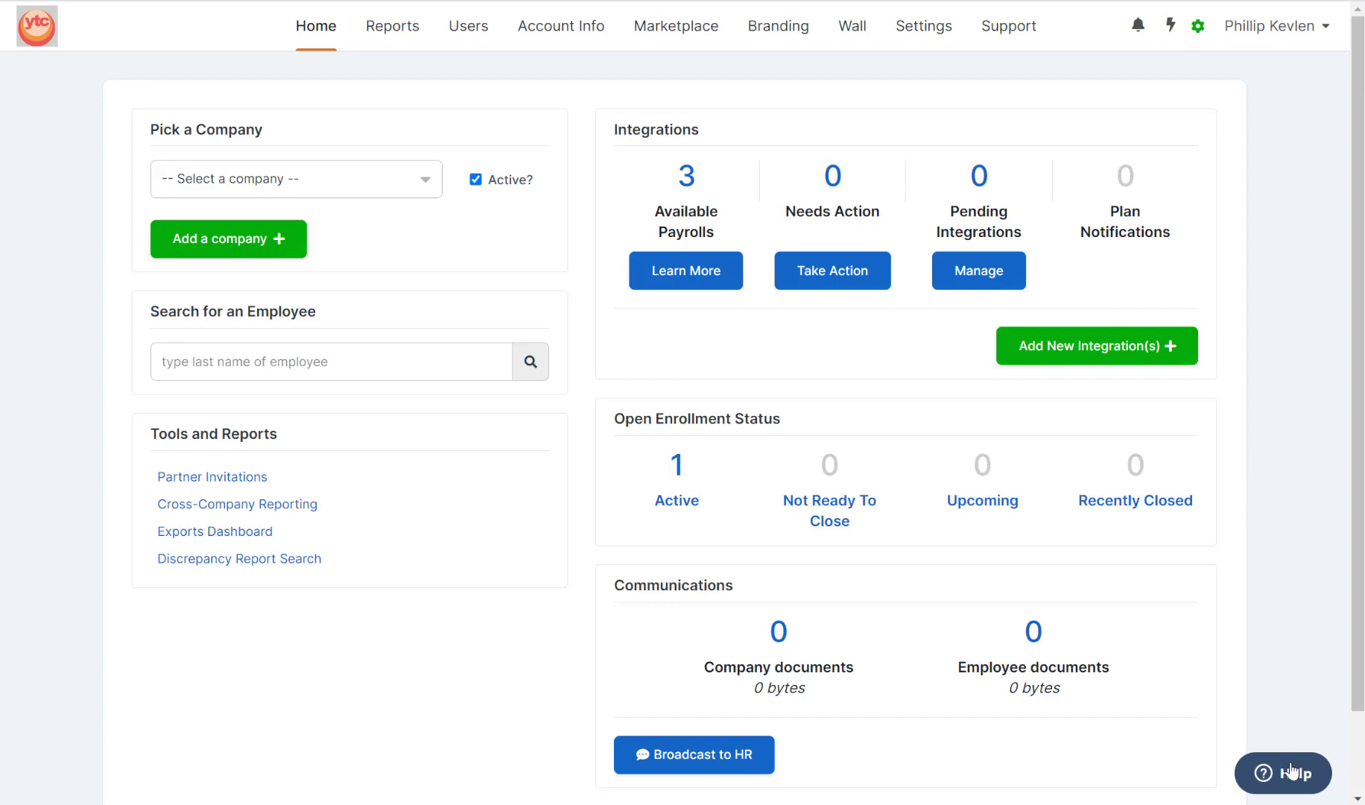
Step: Open the Help widget and search 'Agency User' to list matching articles
left_click(1282, 774)
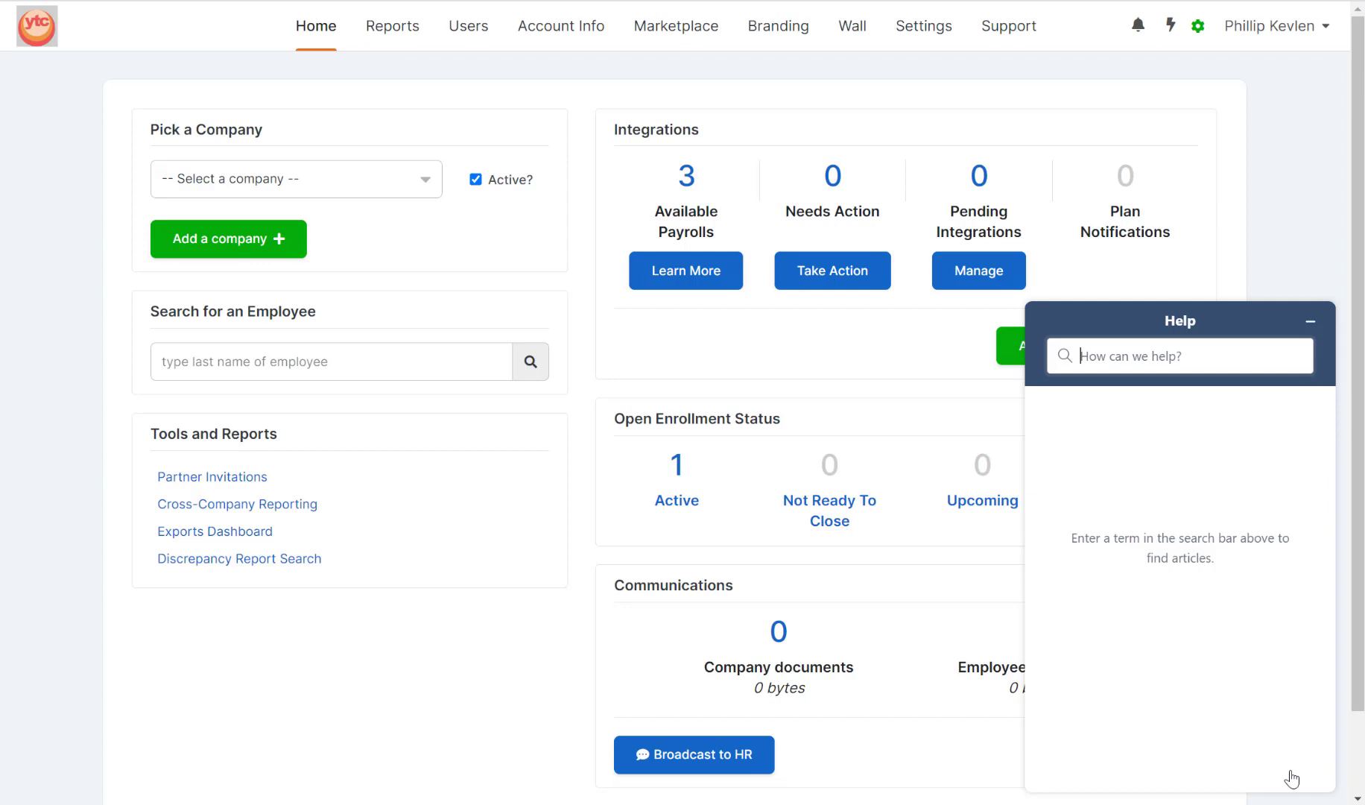
type("Agency User")
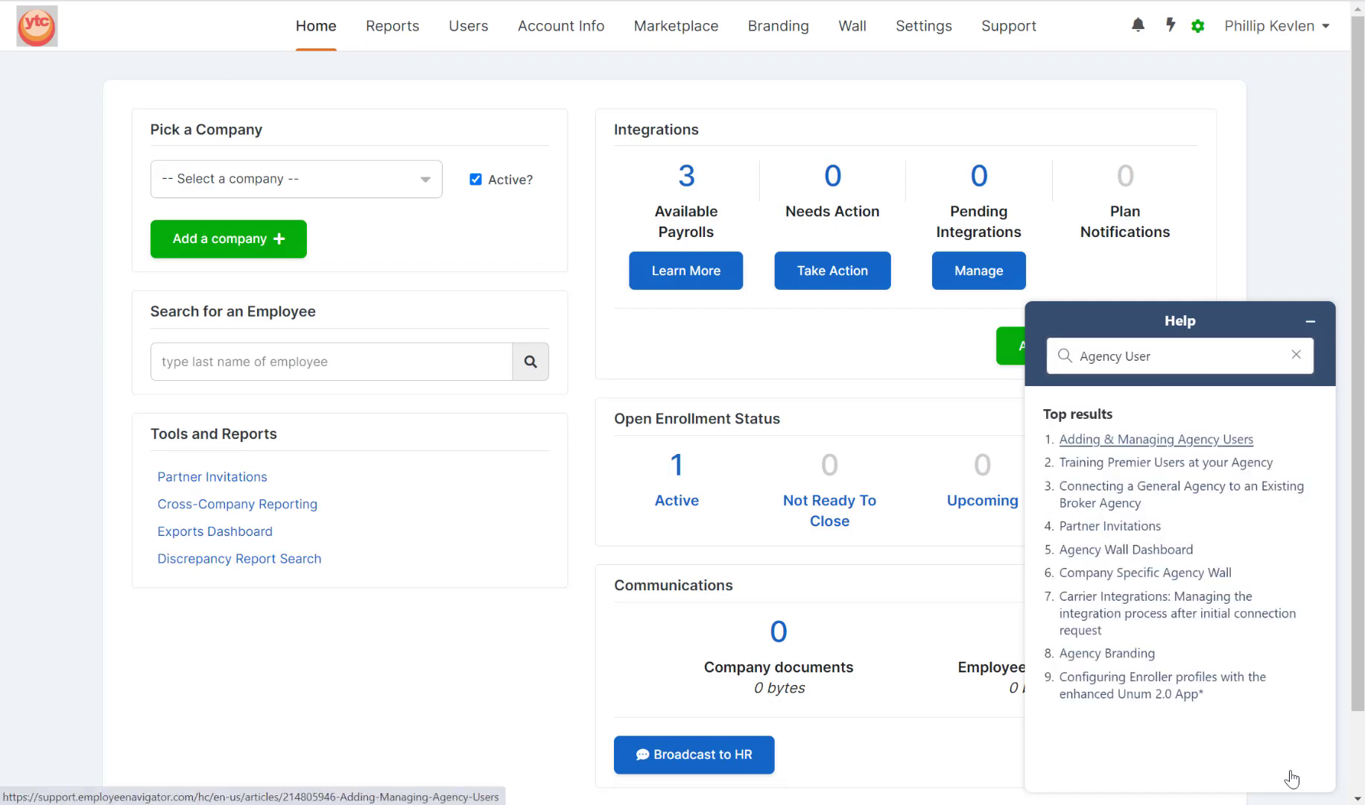
mouse_move(1258, 752)
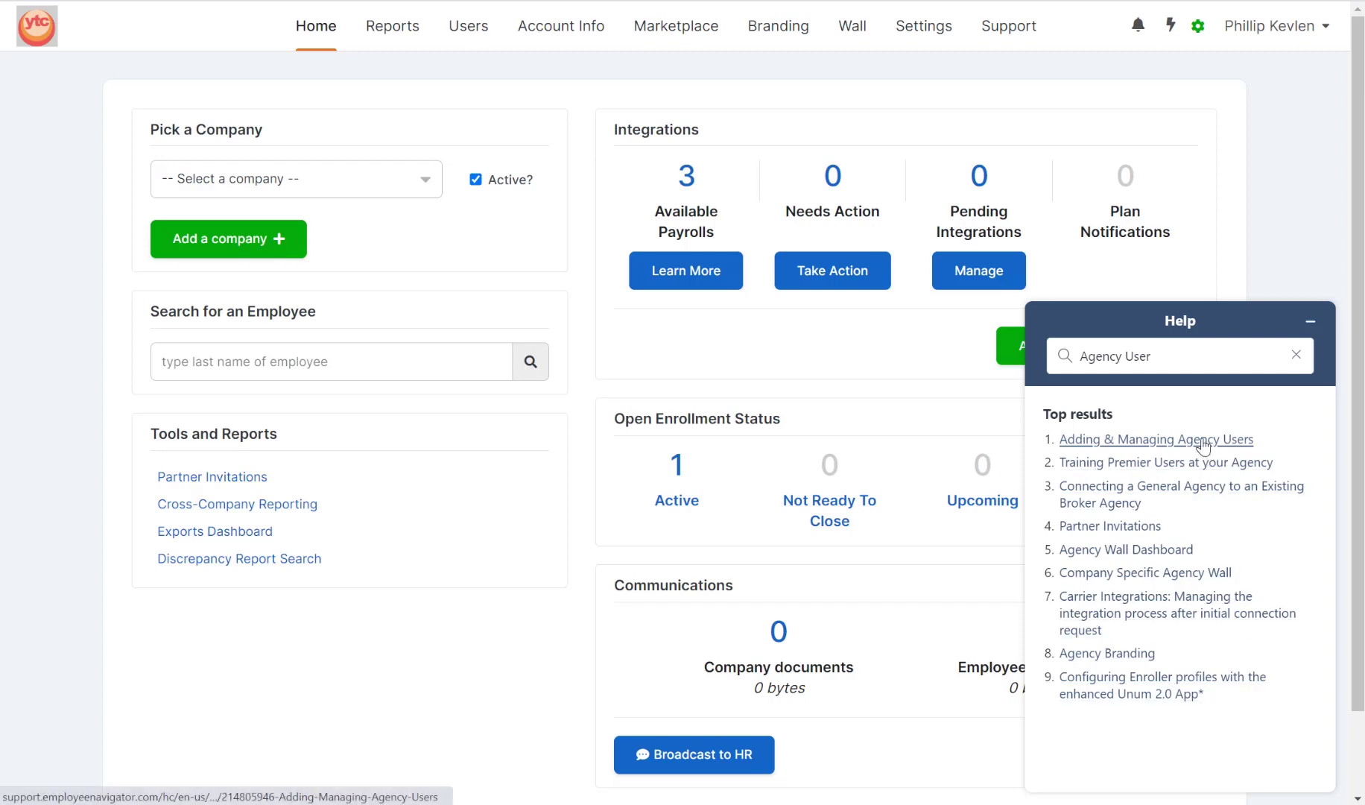
Step: Read the Adding & Managing Agency Users article, then close the help panel
left_click(1154, 439)
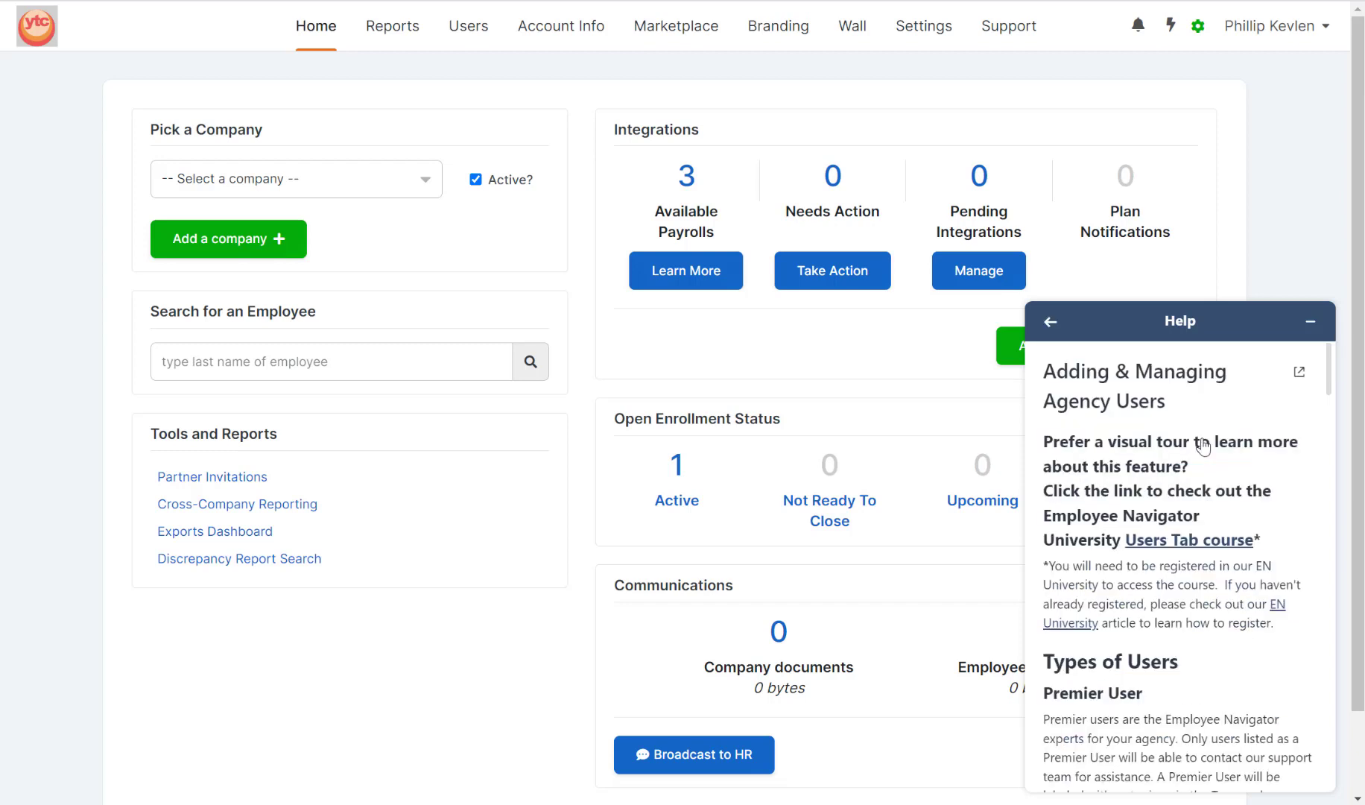
scroll("down", 3)
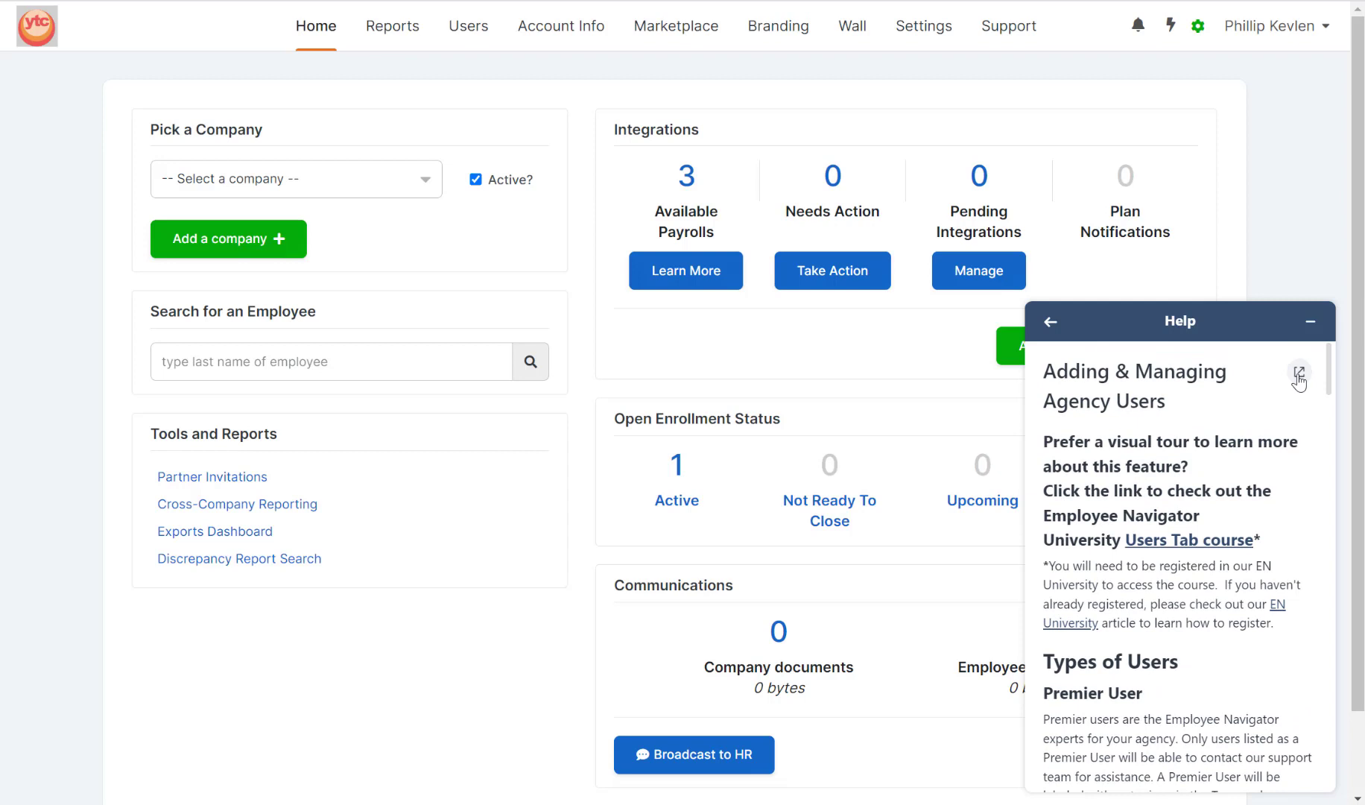
mouse_move(1298, 375)
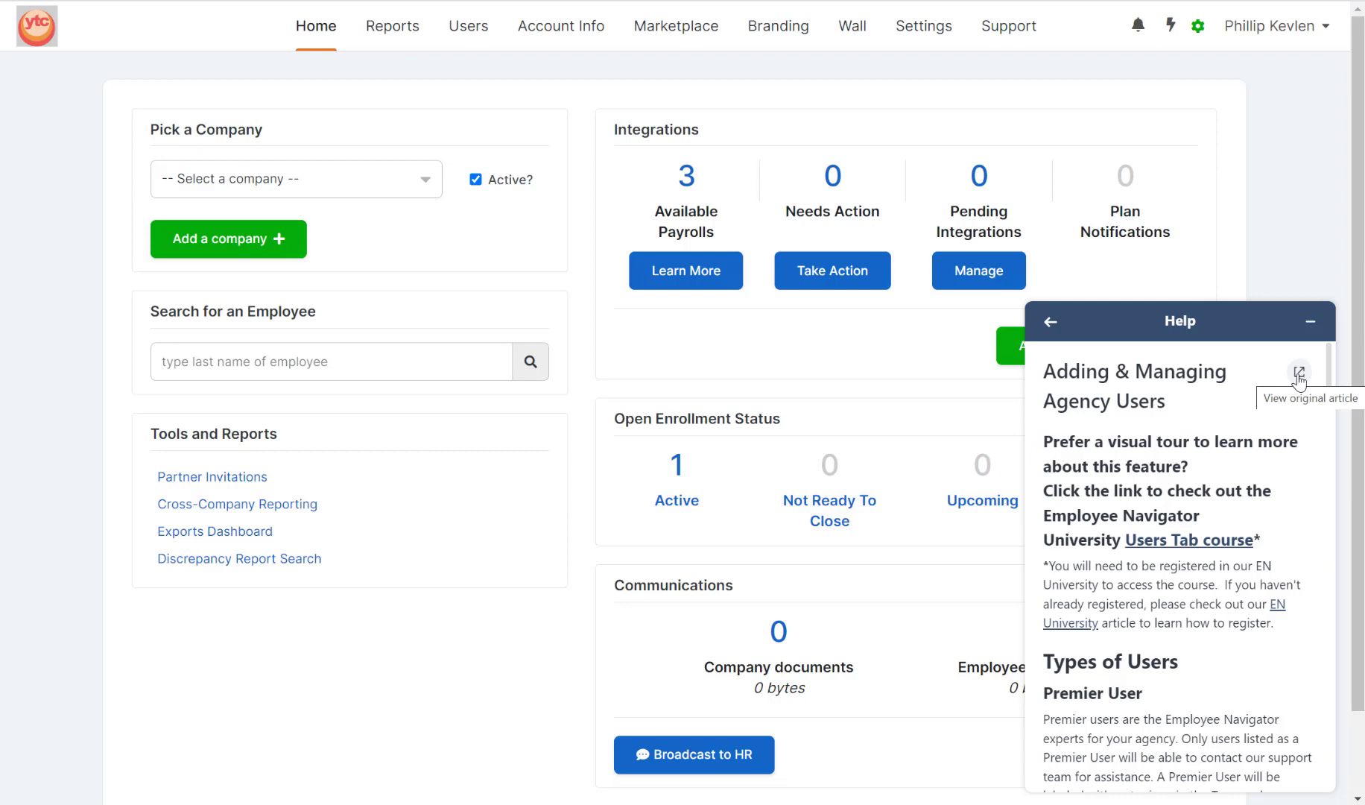
left_click(1309, 320)
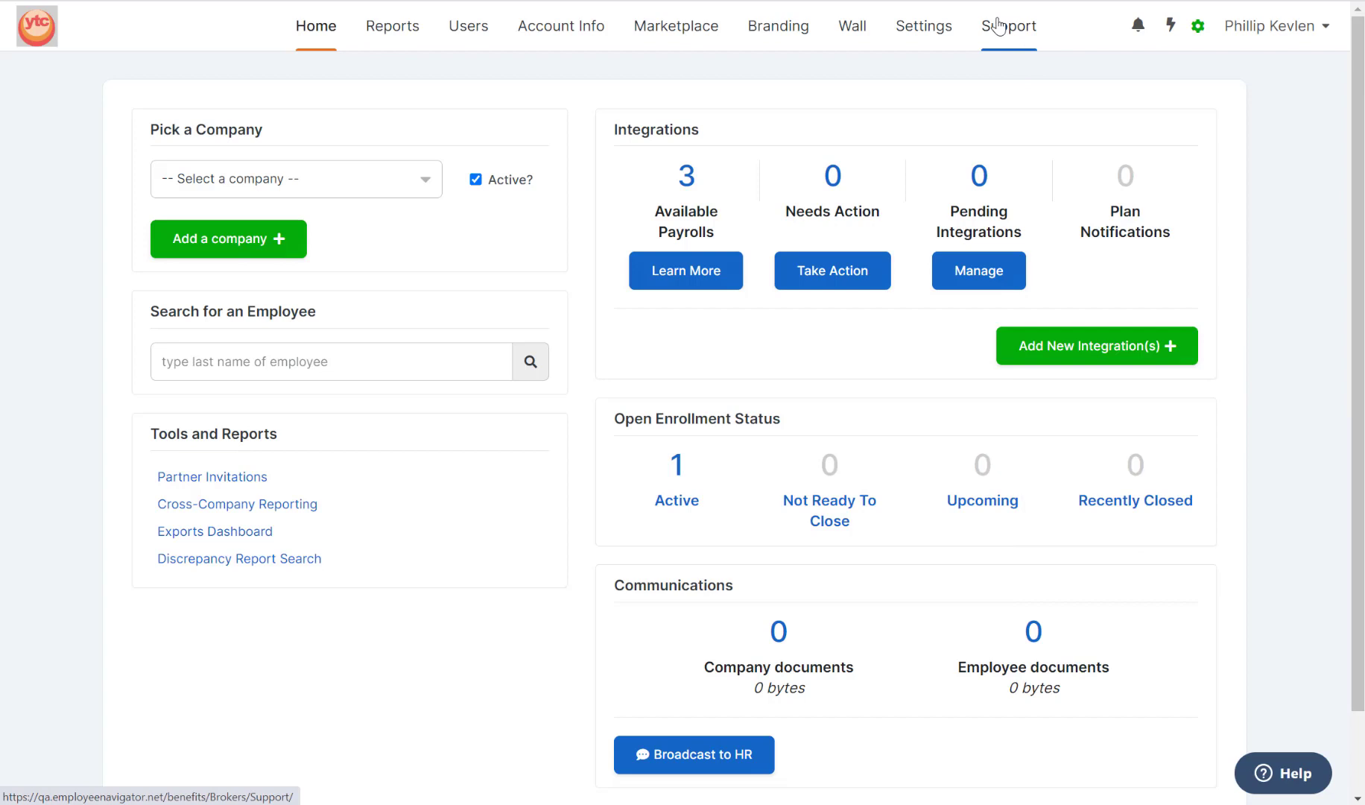
Step: Show the Support page with agency contract, support contacts and tickets
left_click(1008, 26)
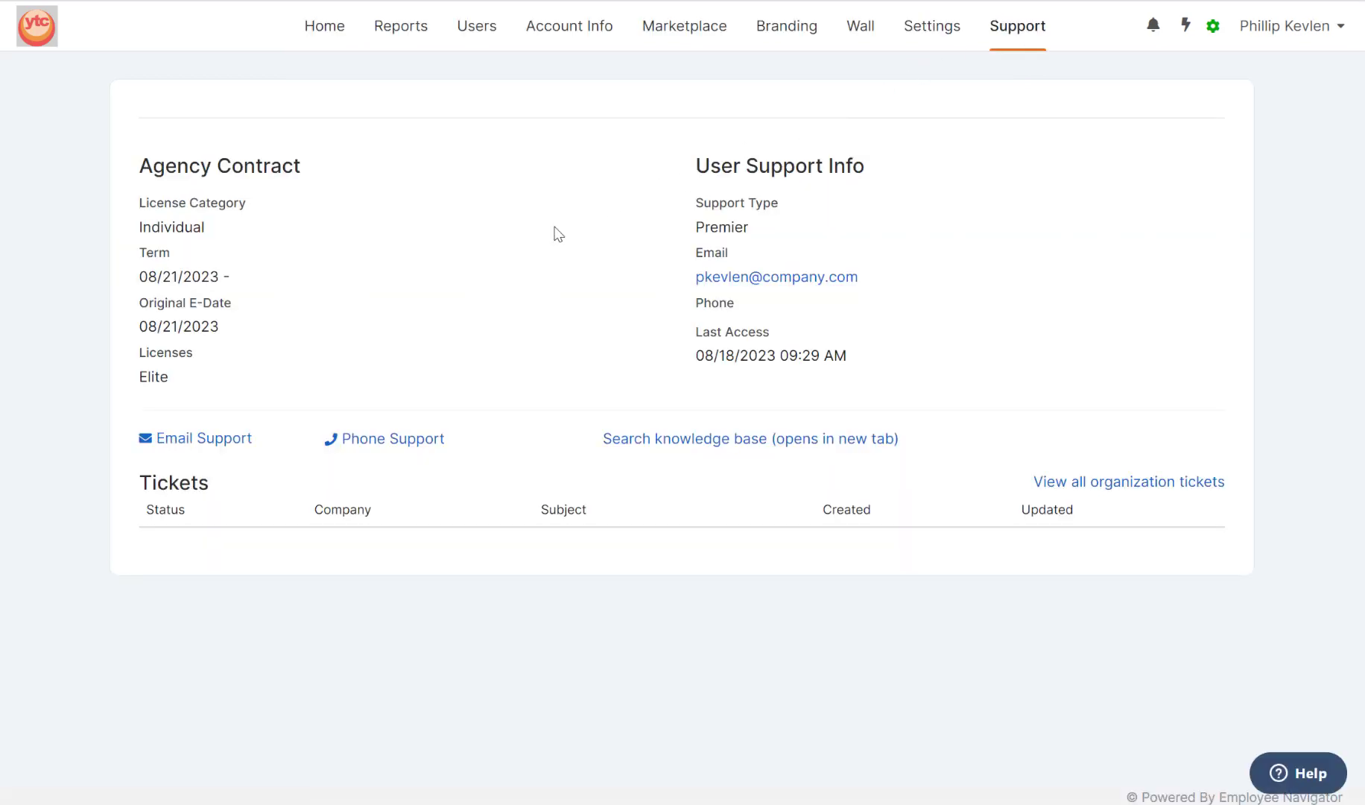
mouse_move(360, 360)
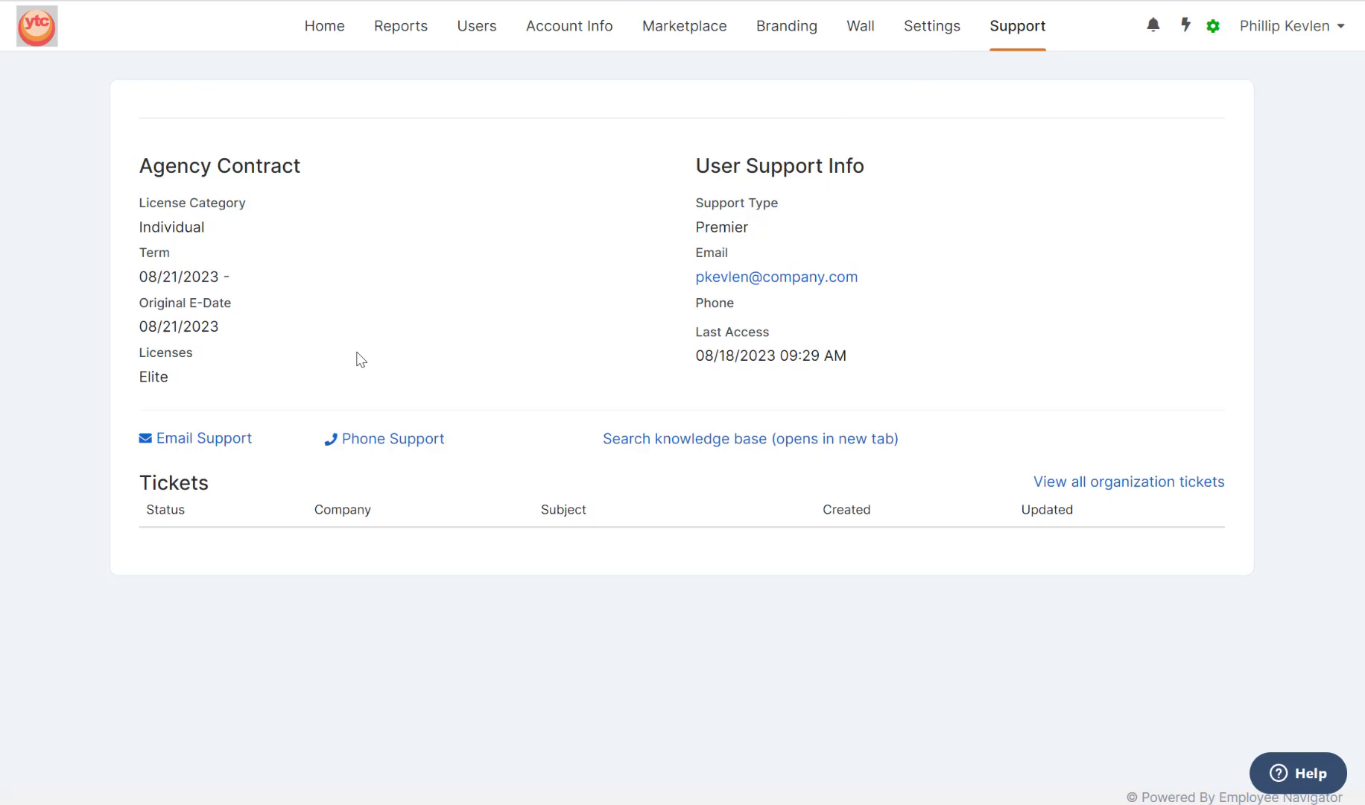
mouse_move(208, 457)
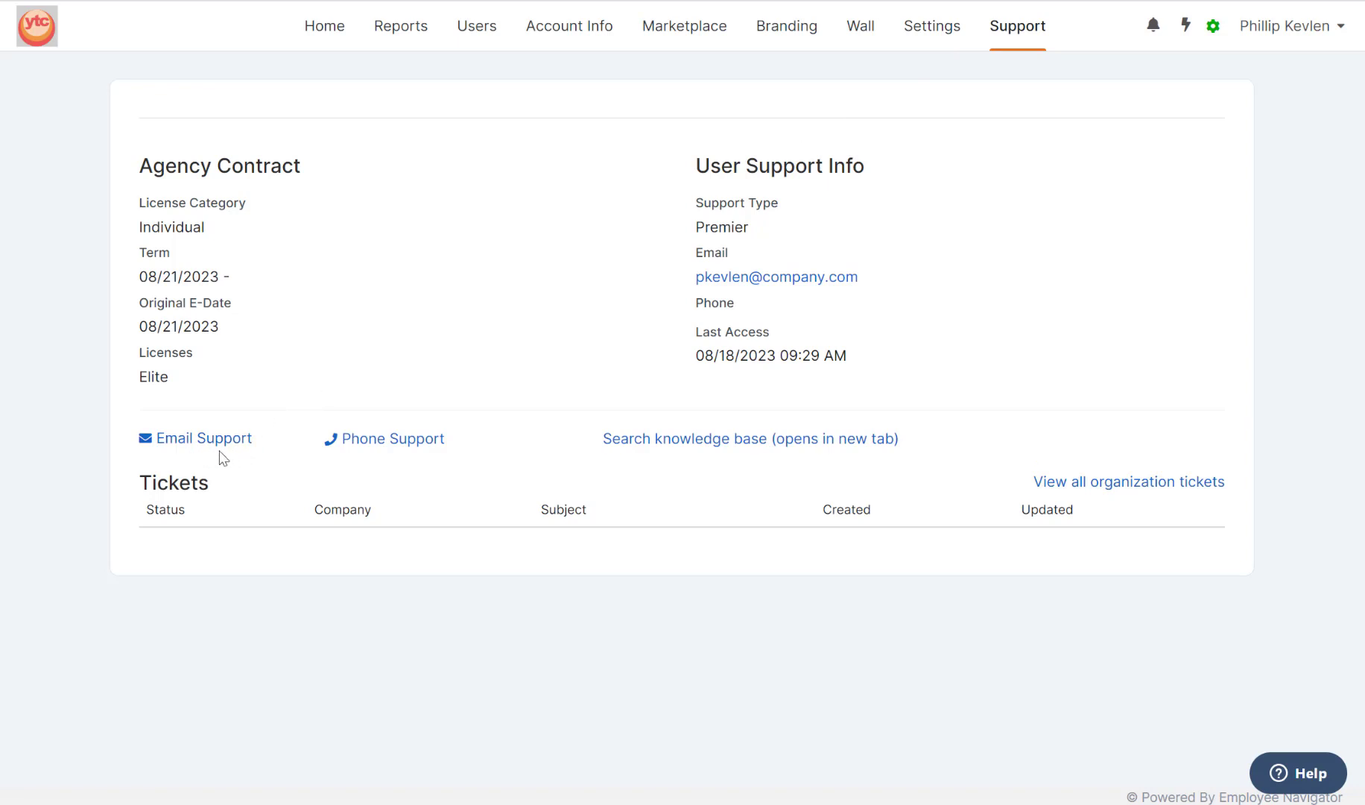
mouse_move(384, 453)
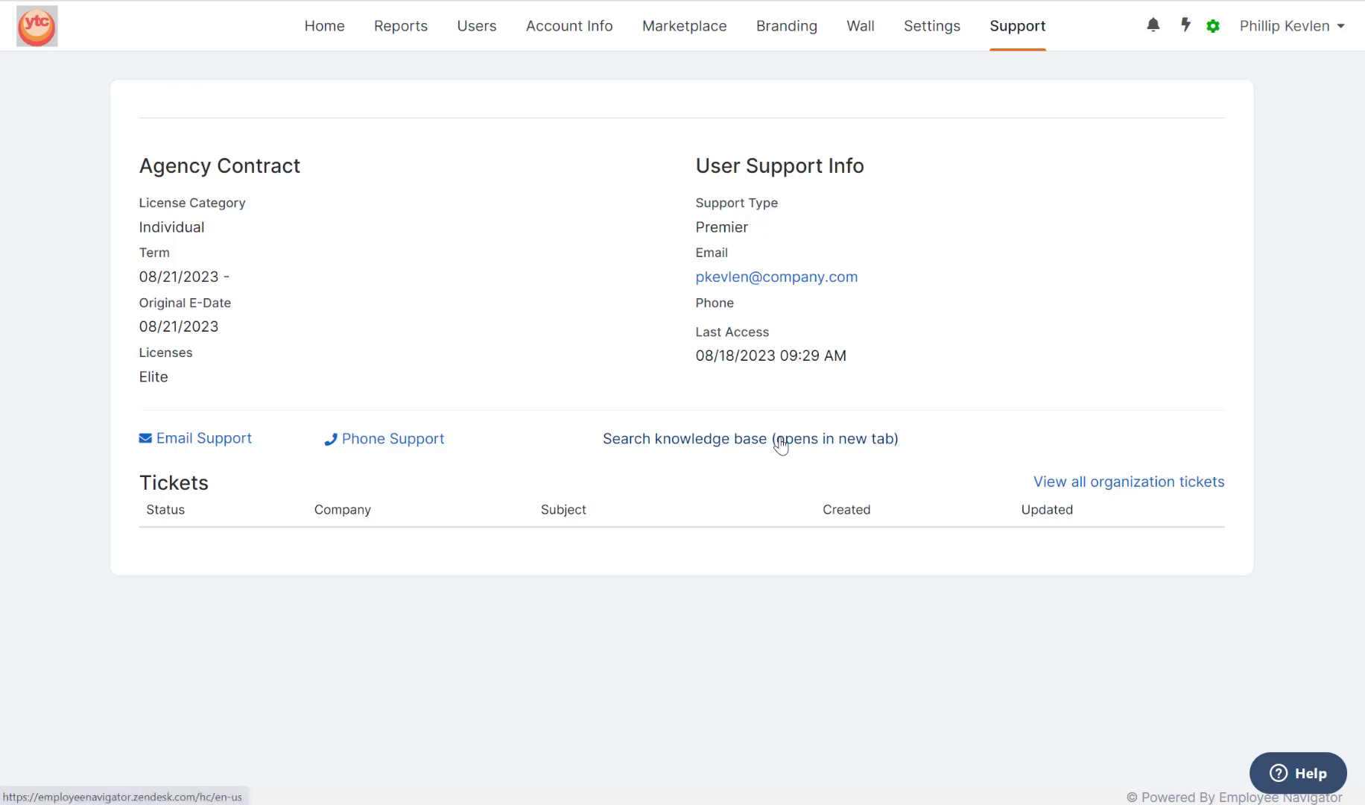
Step: Open the knowledge base in a new tab, browse categories, and search 'Integration'
left_click(749, 438)
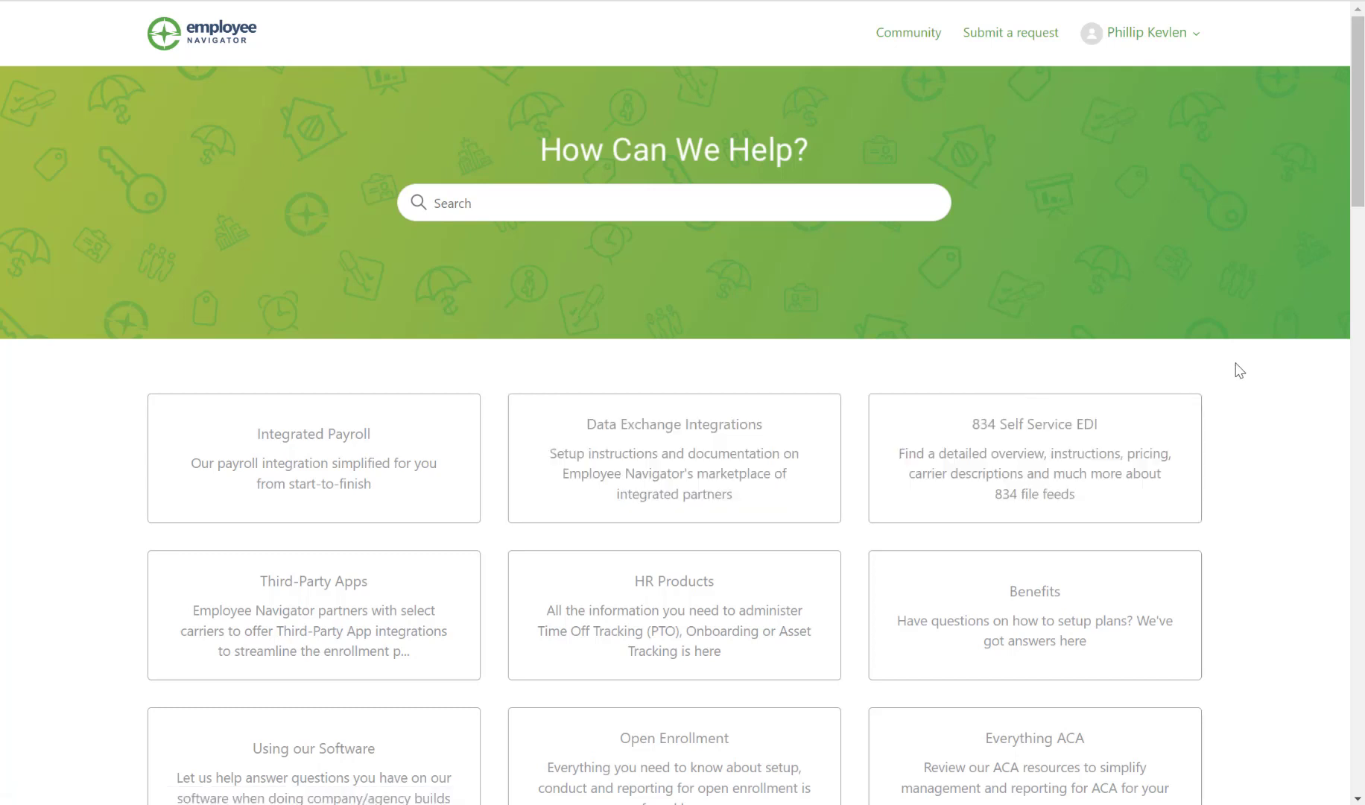
scroll("down", 3)
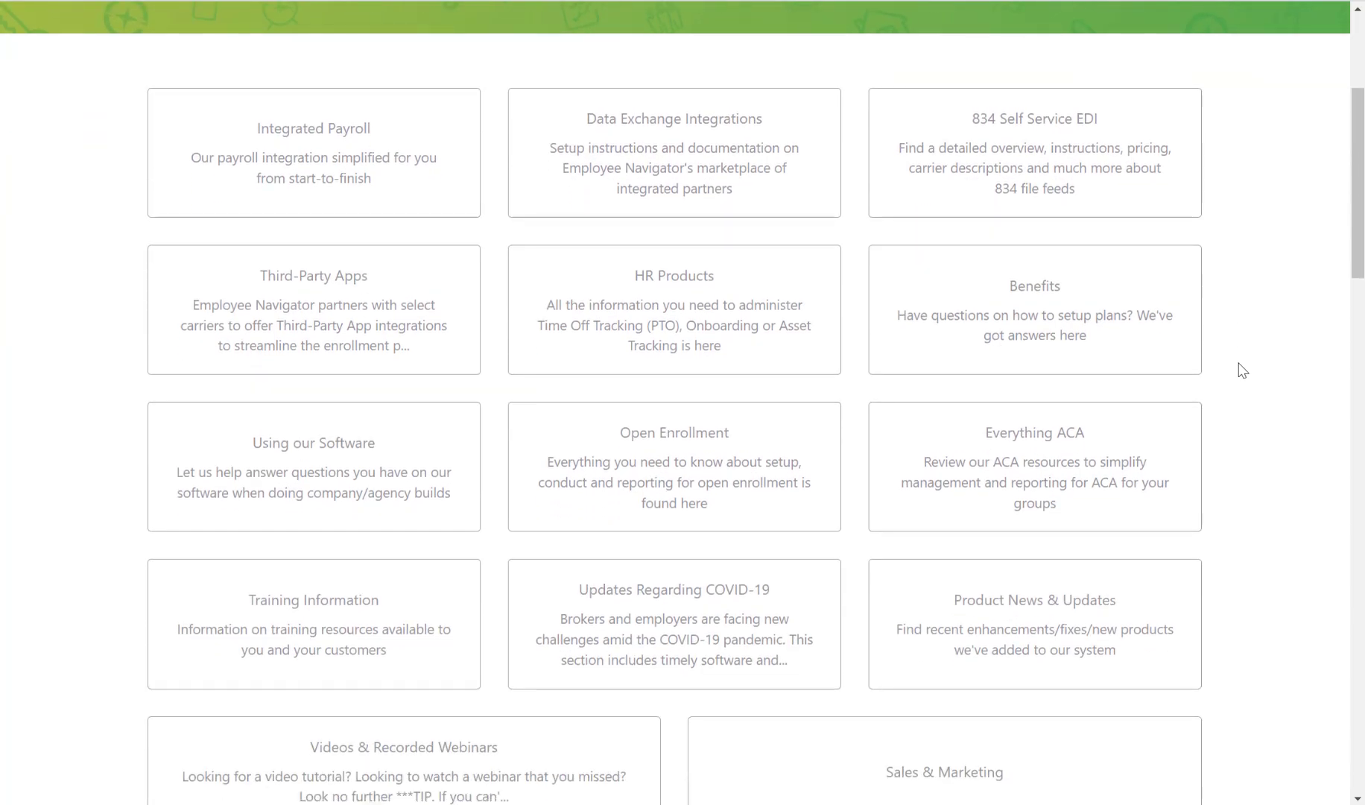
scroll("down", 3)
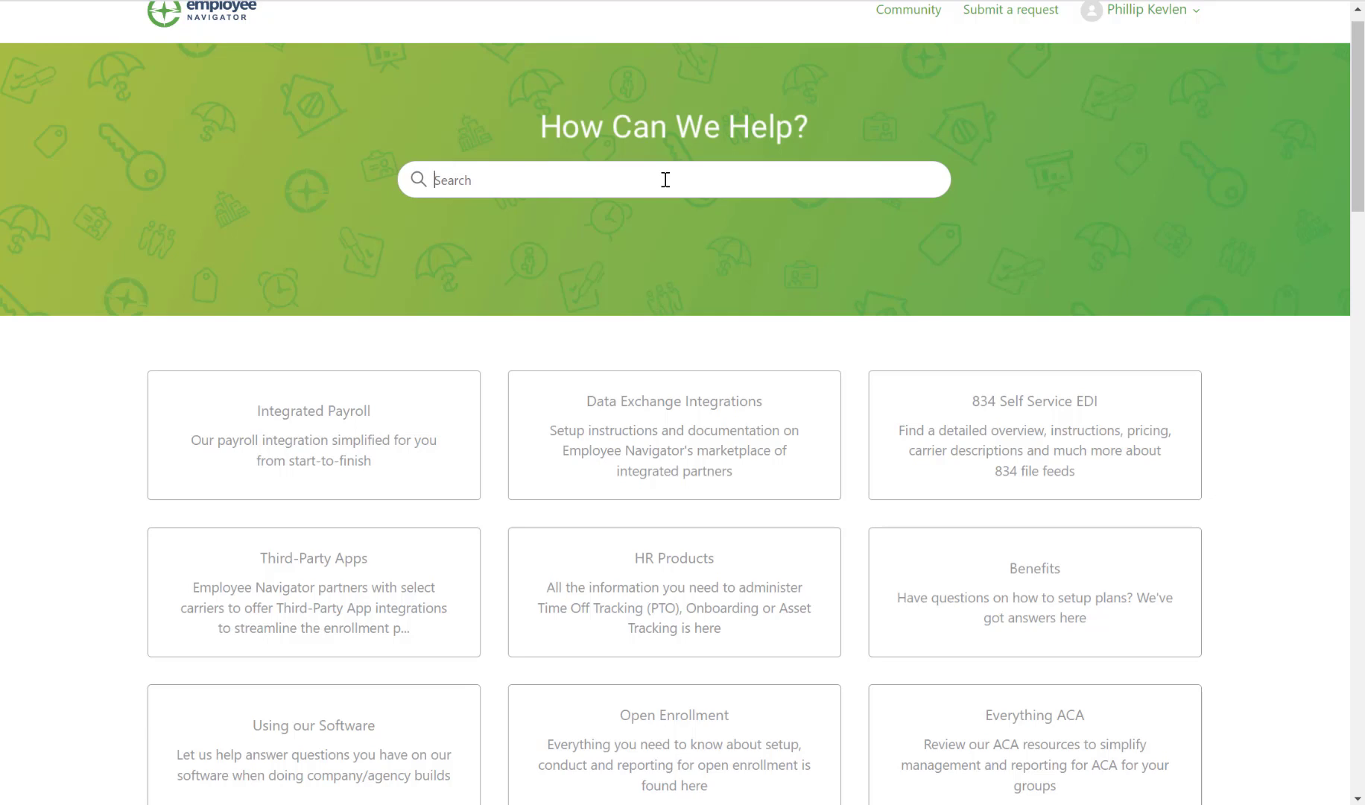
type("Integration")
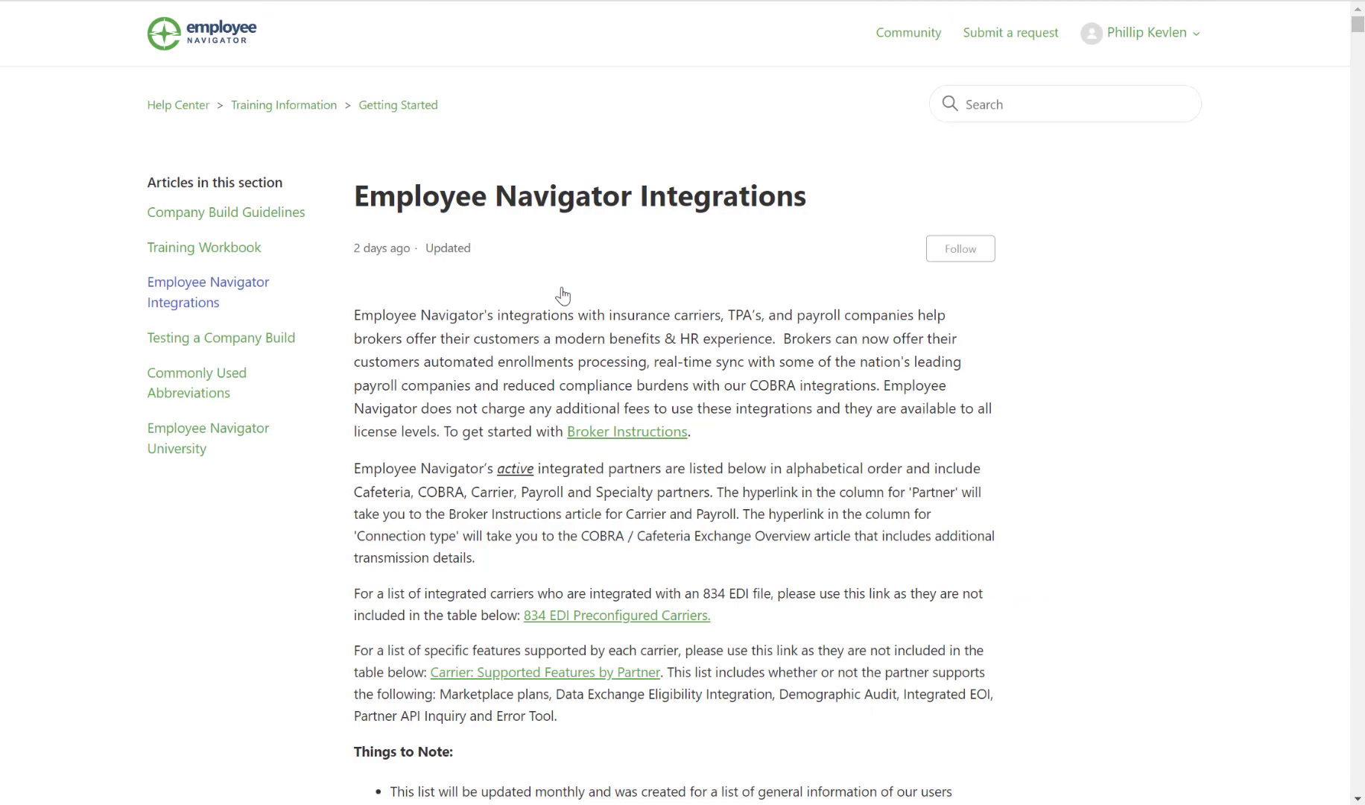
mouse_move(1020, 414)
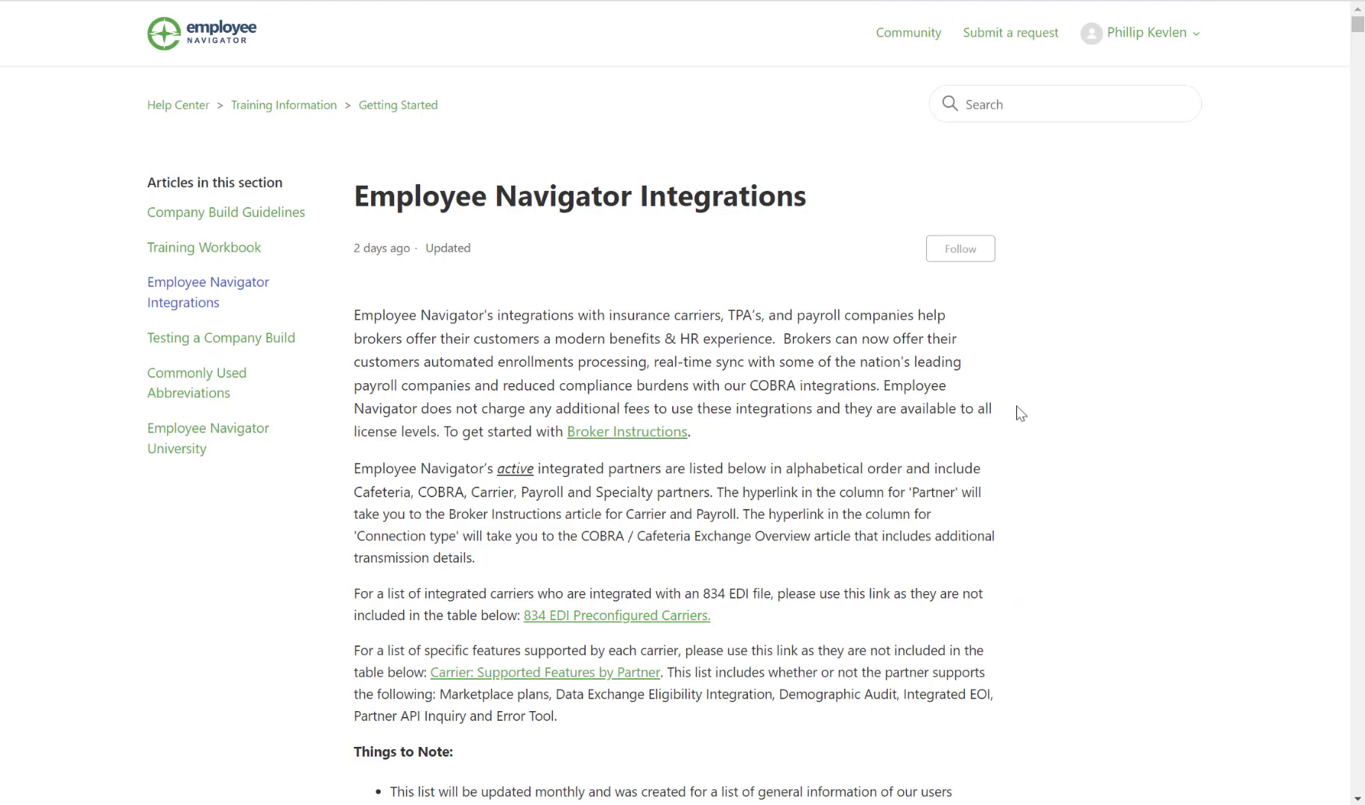
Step: Scroll through the Employee Navigator Integrations article's notes and partner integrations table
scroll("down", 3)
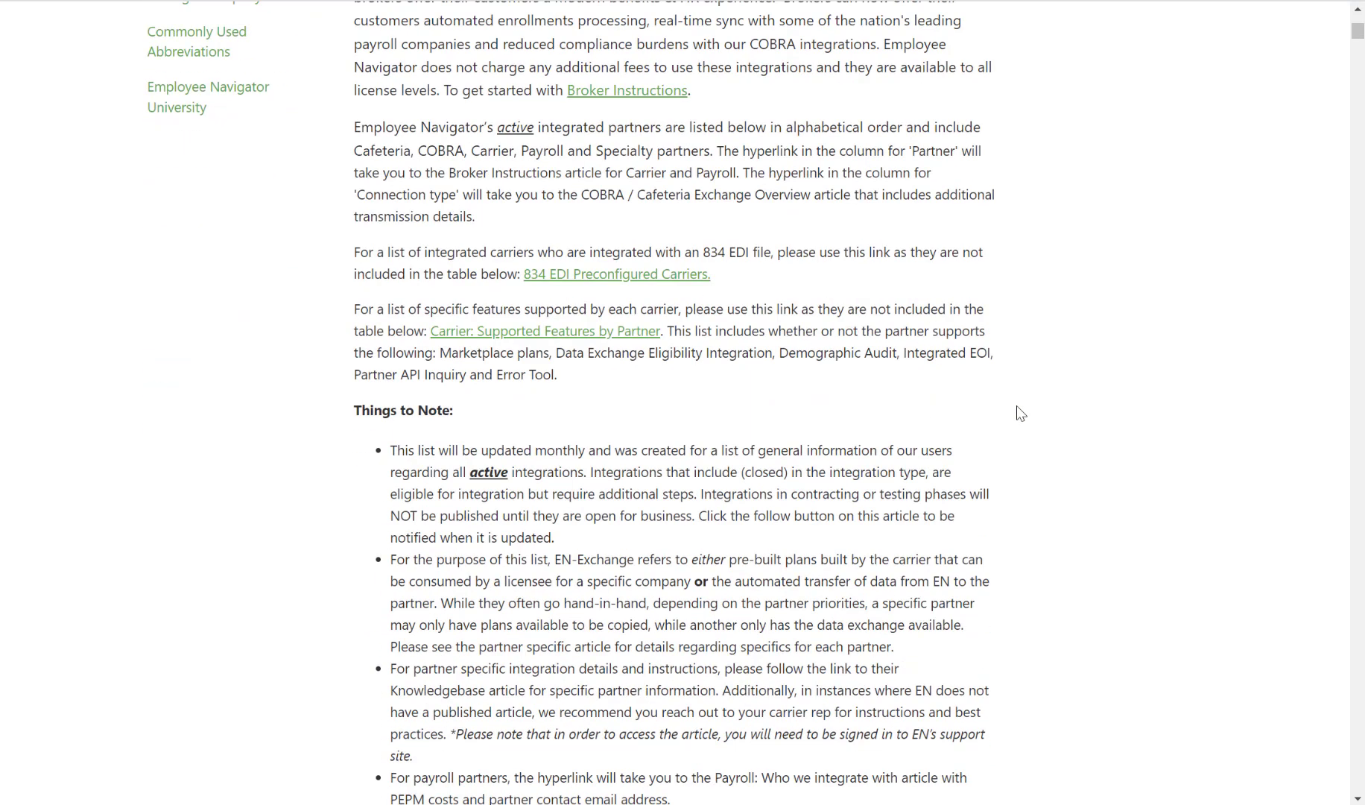
scroll("down", 3)
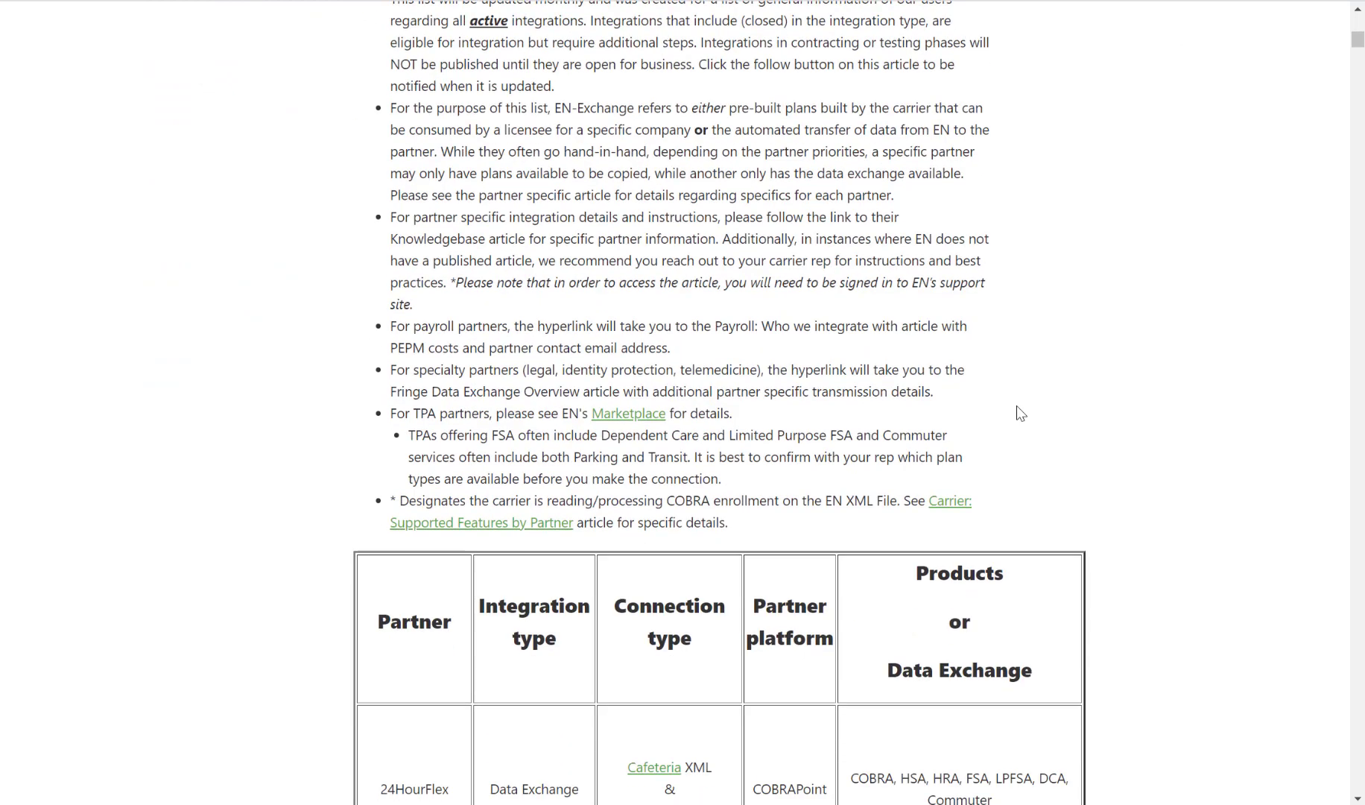
scroll("down", 3)
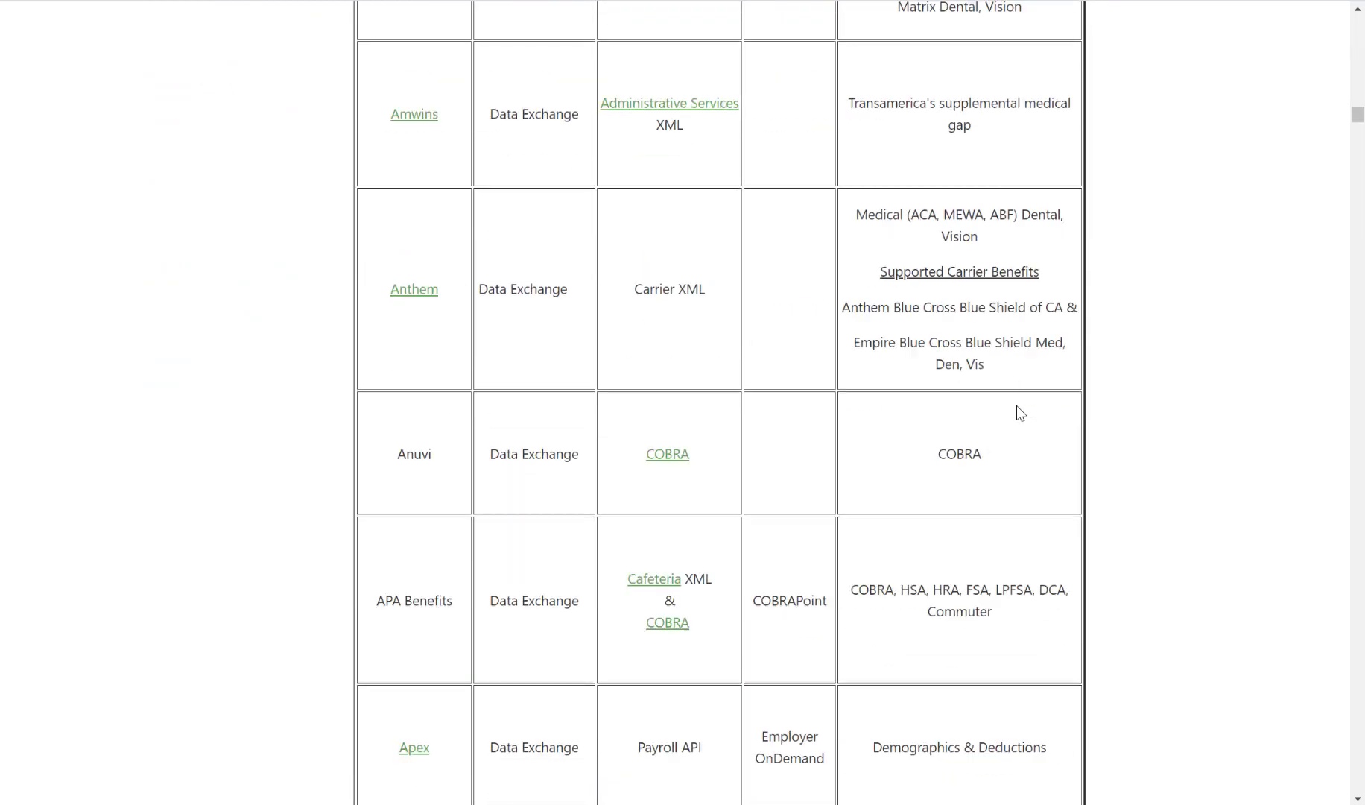
scroll("down", 3)
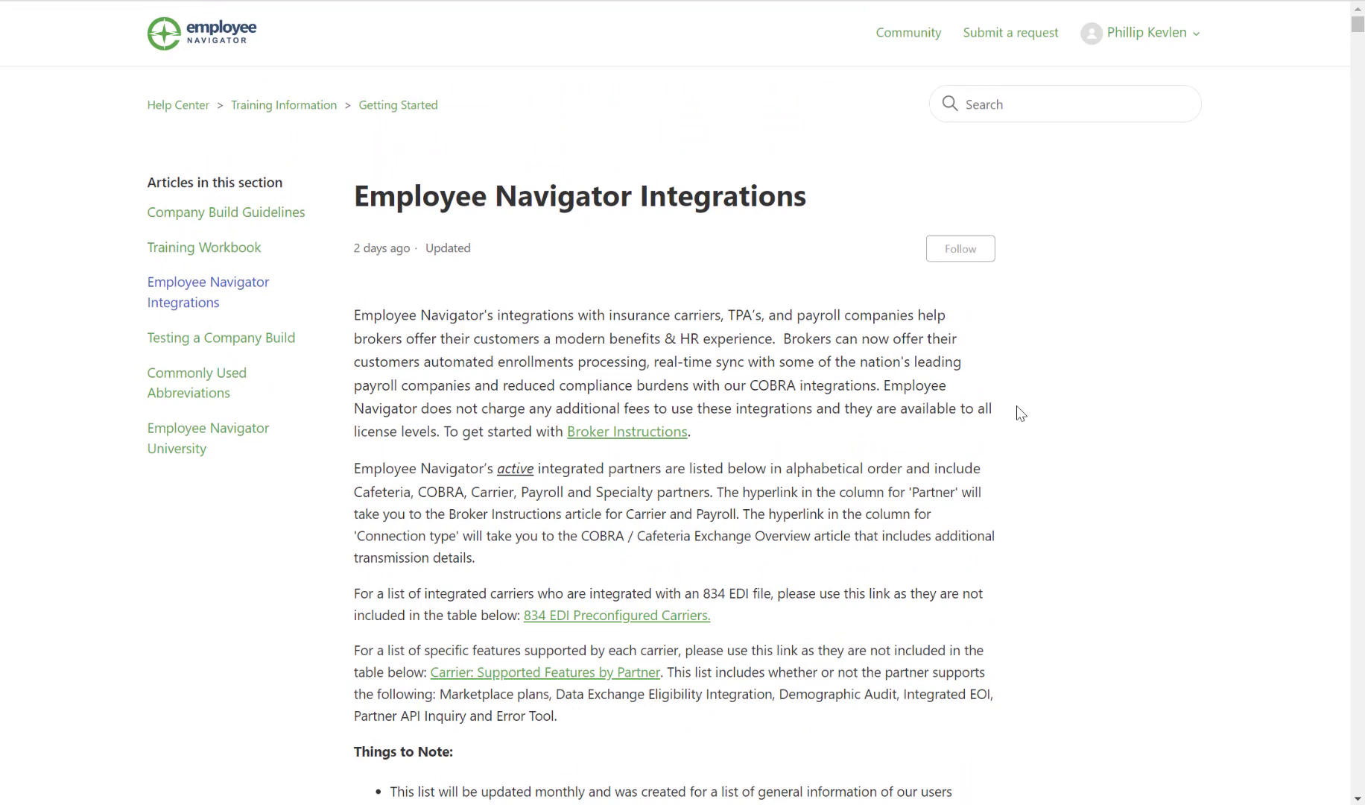
mouse_move(1029, 255)
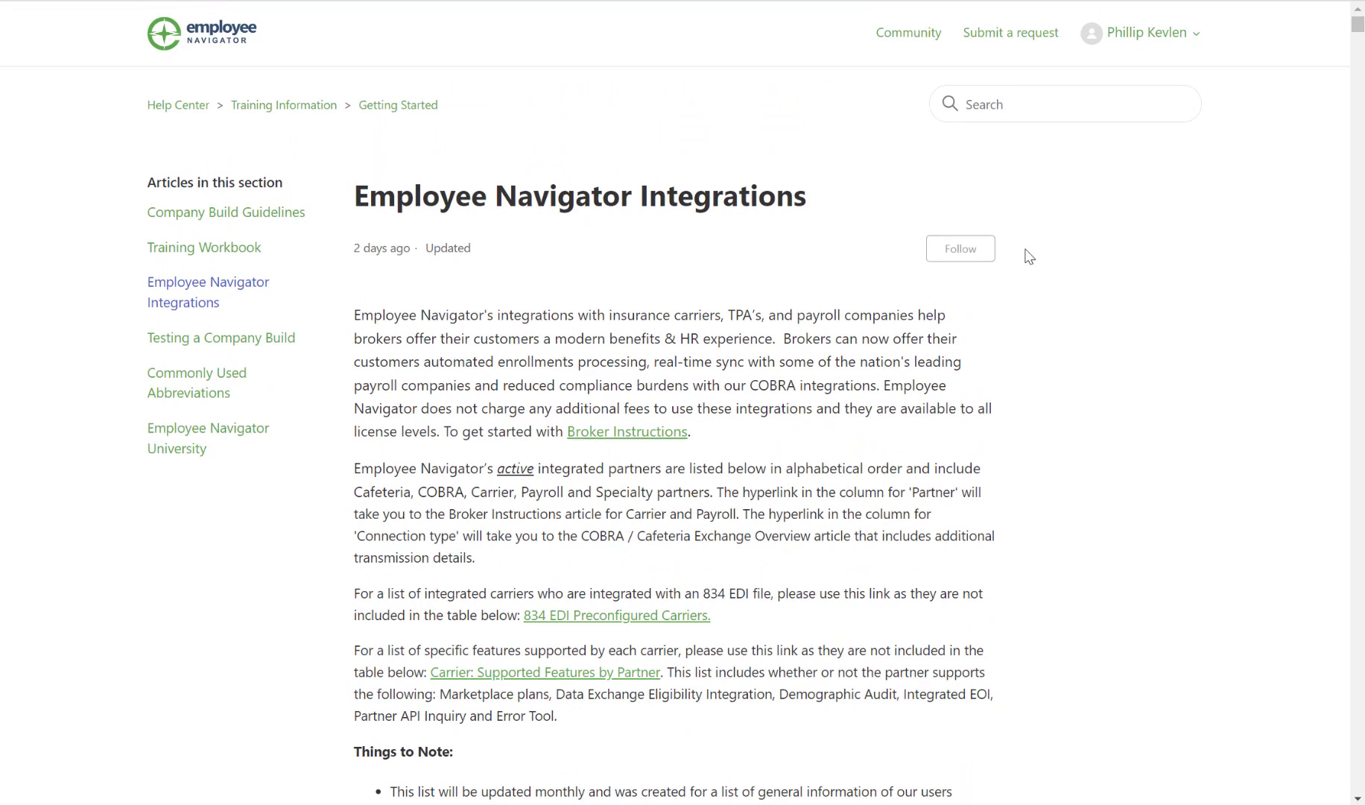
mouse_move(916, 225)
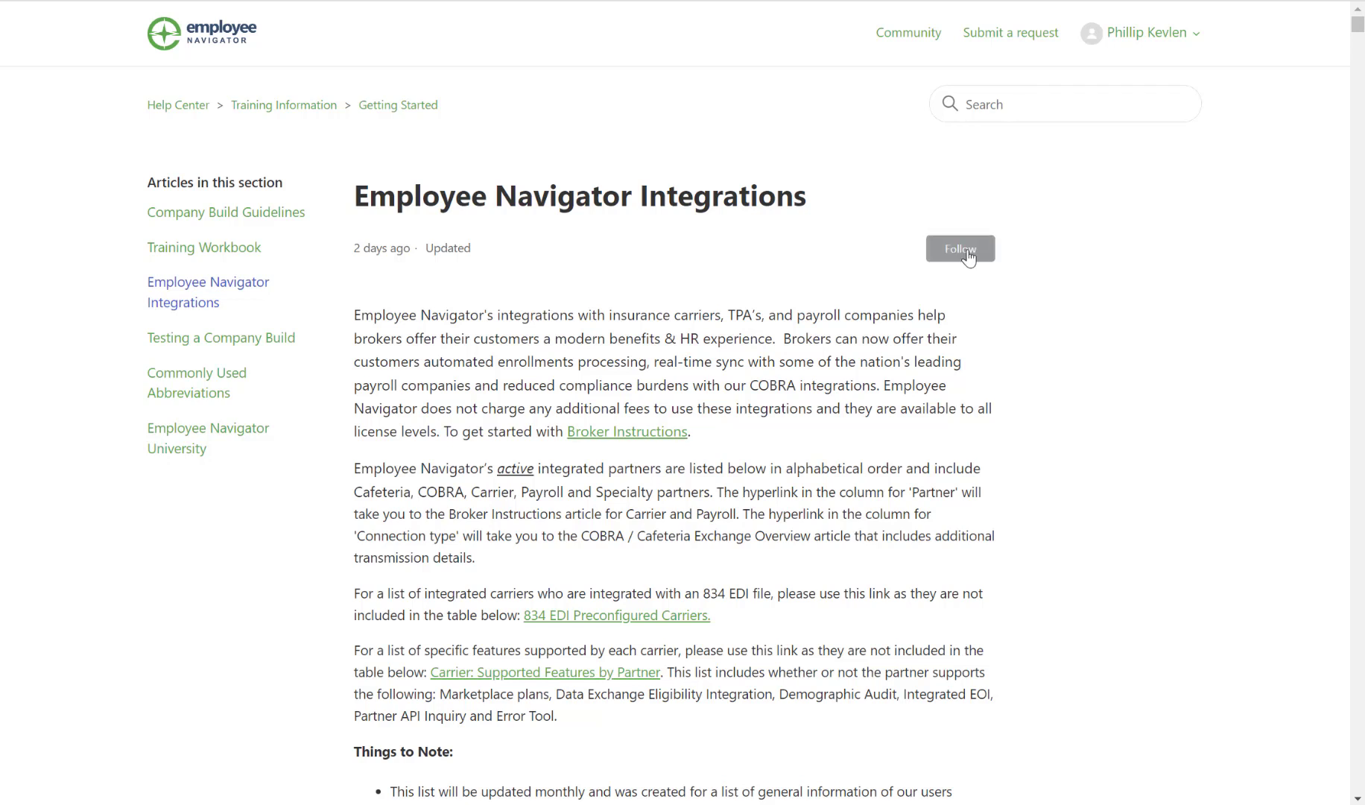
mouse_move(905, 255)
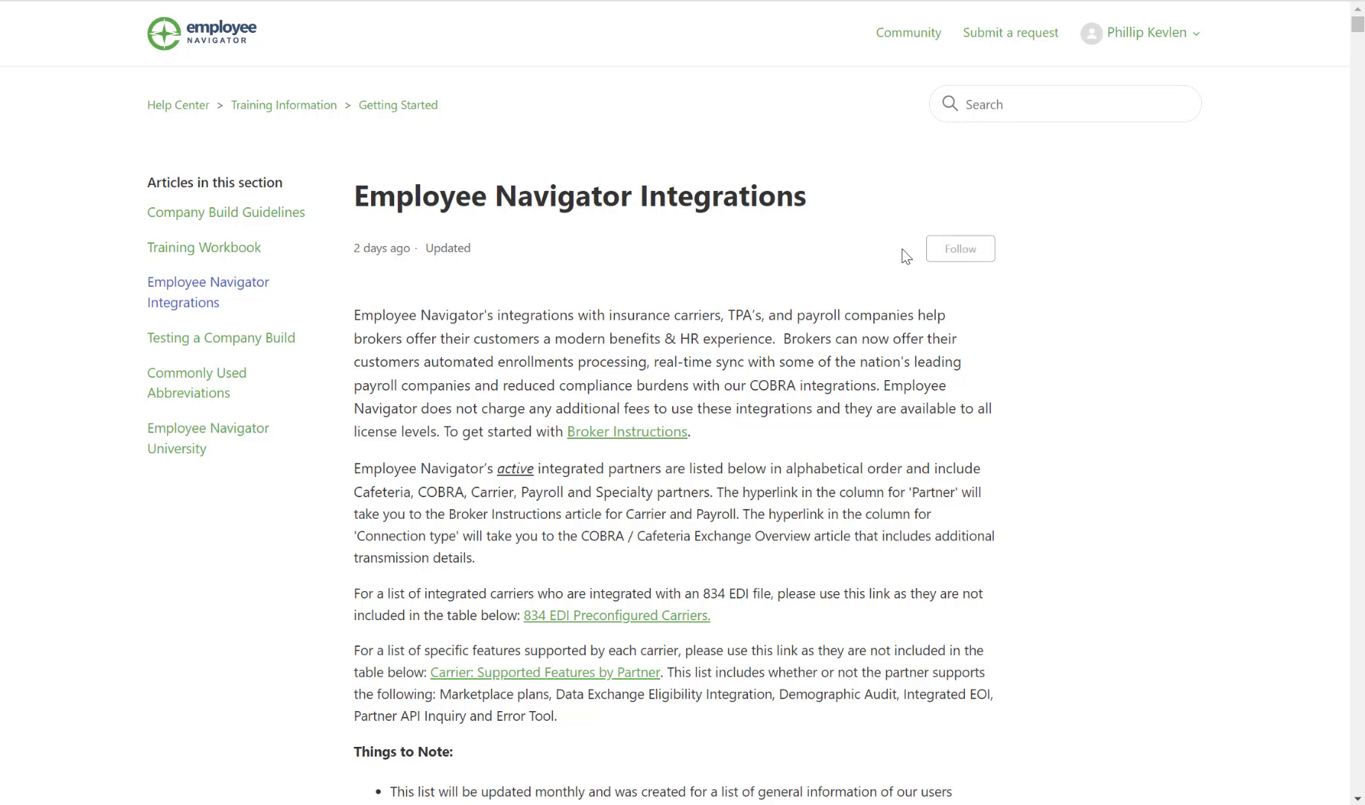
mouse_move(213, 133)
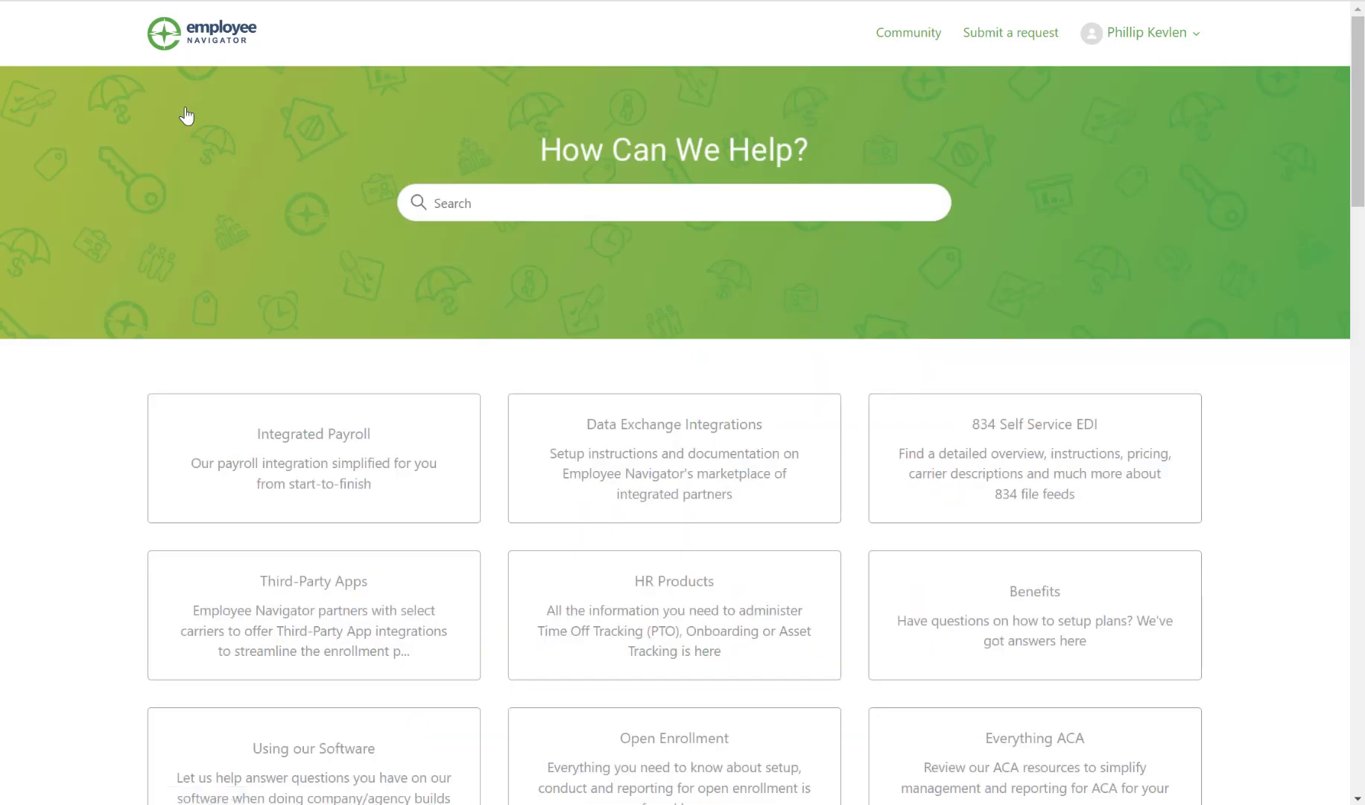
mouse_move(1156, 281)
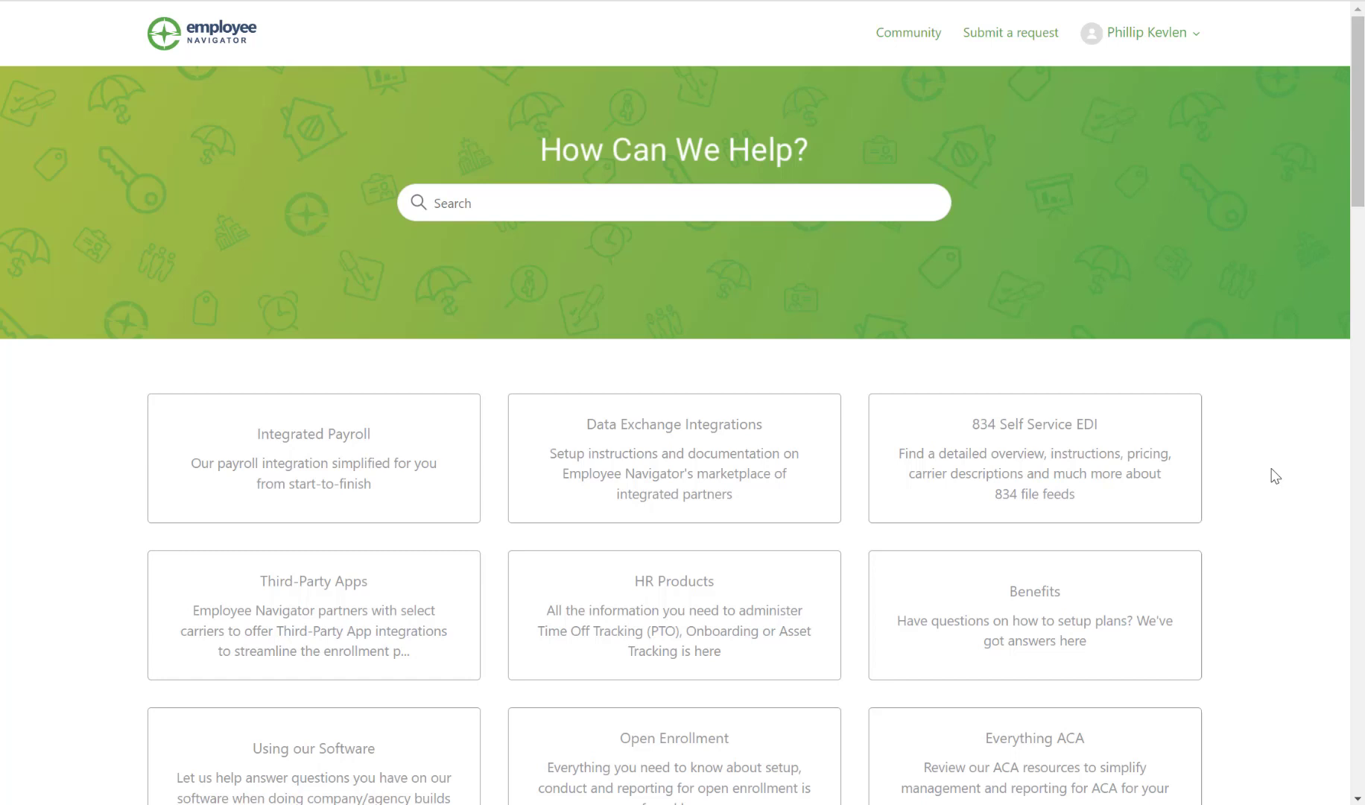
Step: Scroll the Help Center home page's topic categories down to Benefits
scroll("down", 3)
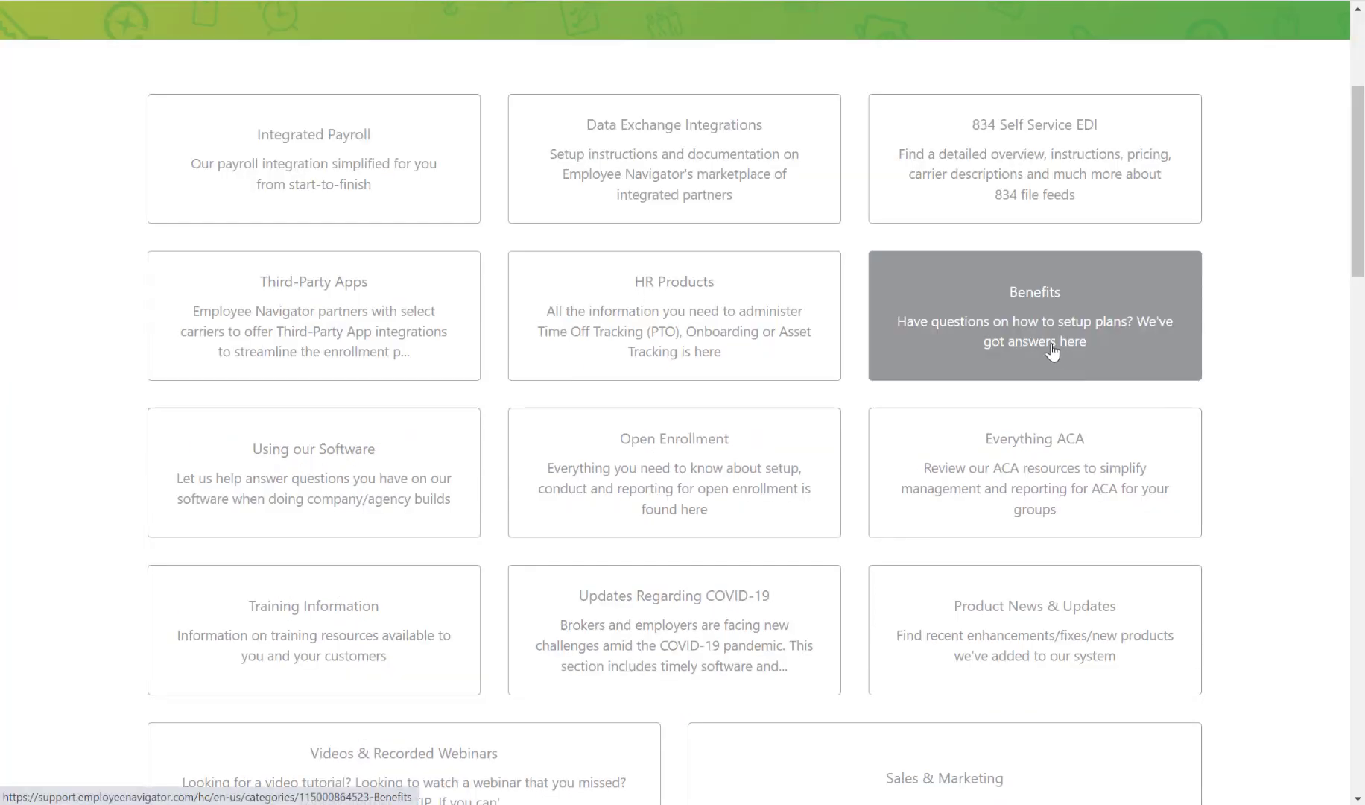
Step: Browse the Benefits category and open 'Base Plan Setup: Eligibility Rules Tab'
left_click(1033, 315)
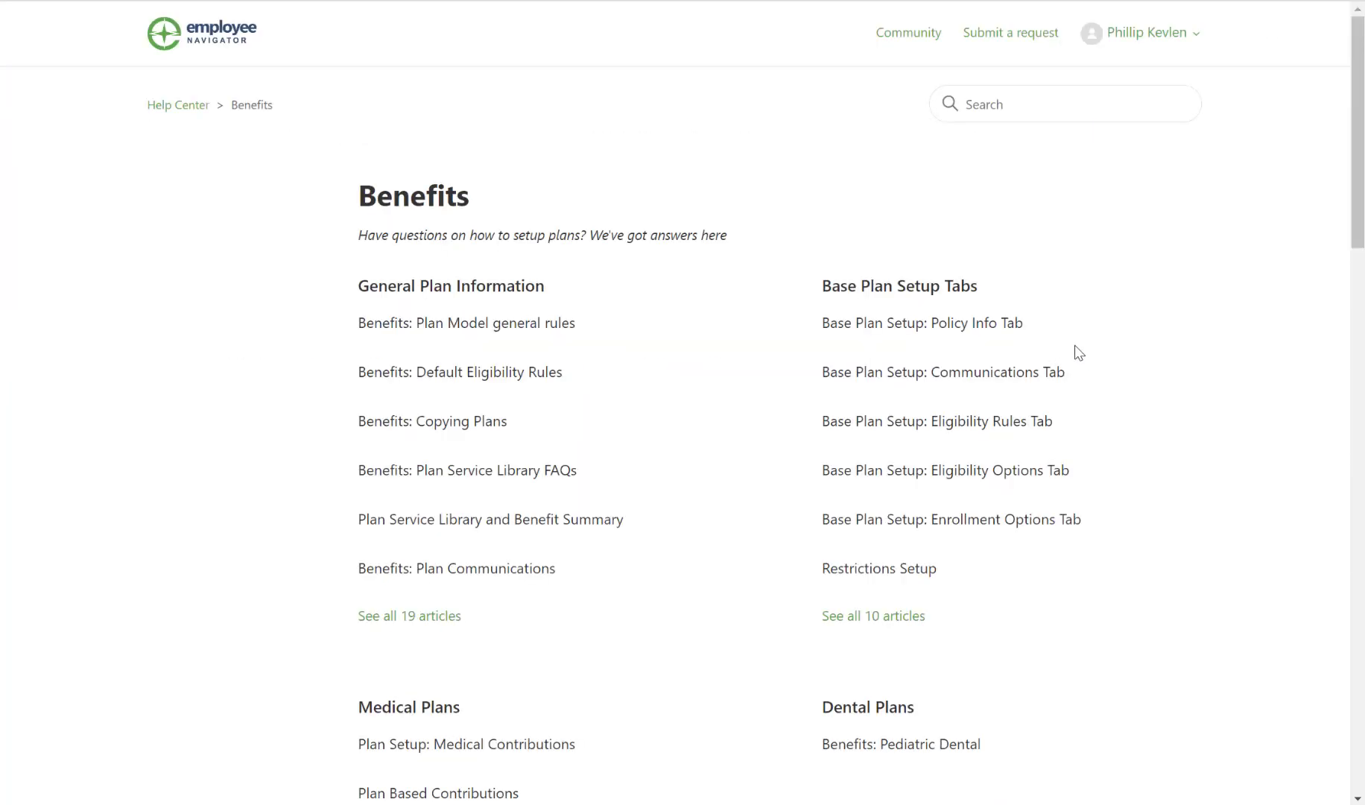
scroll("down", 3)
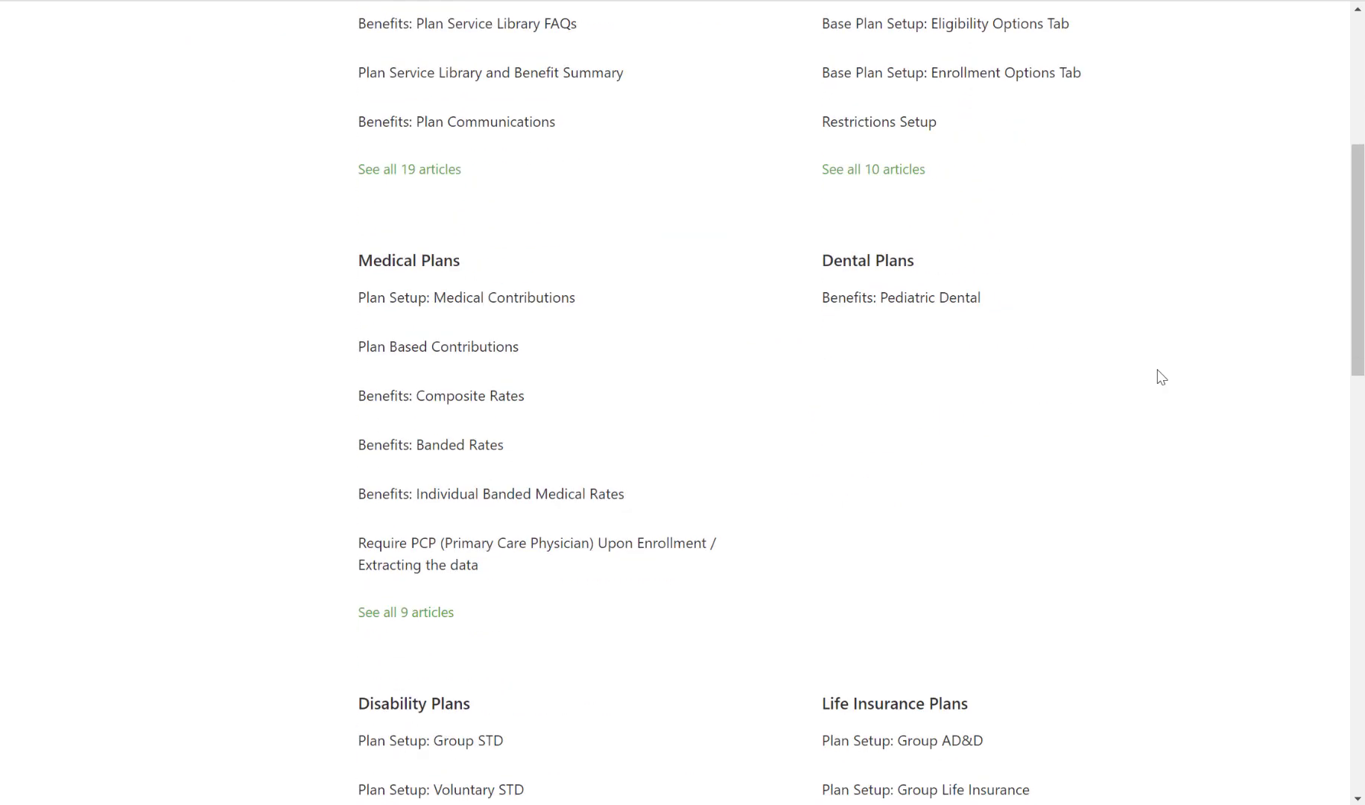
scroll("down", 3)
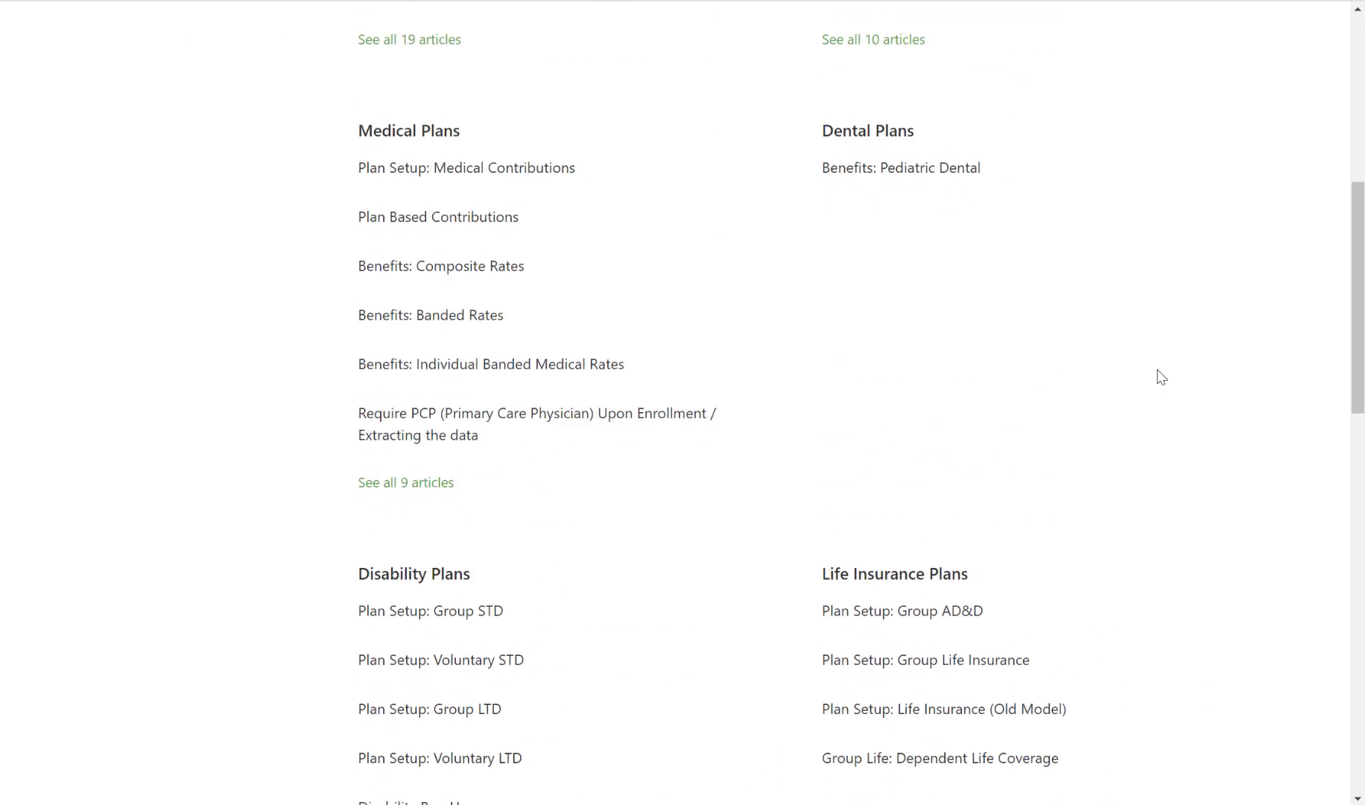
scroll("up", 3)
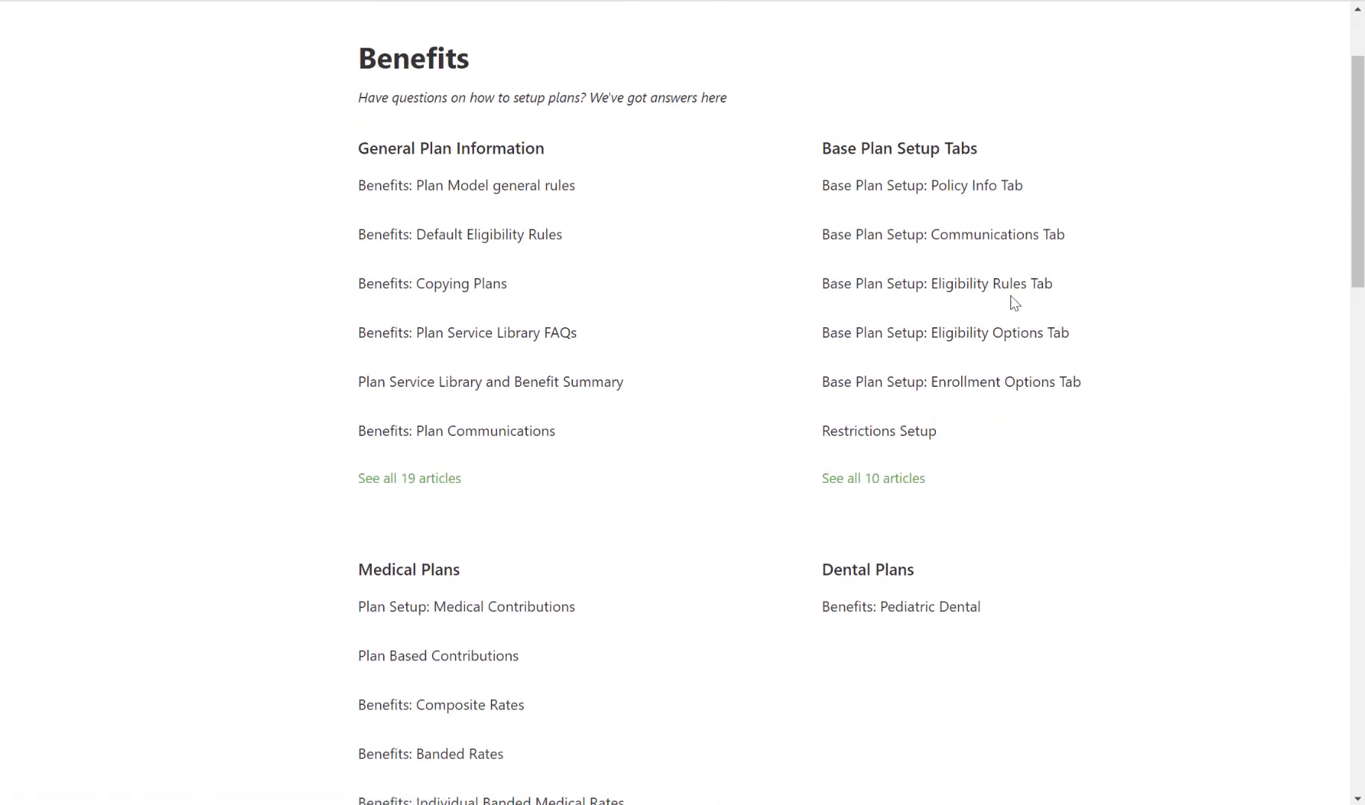
left_click(936, 283)
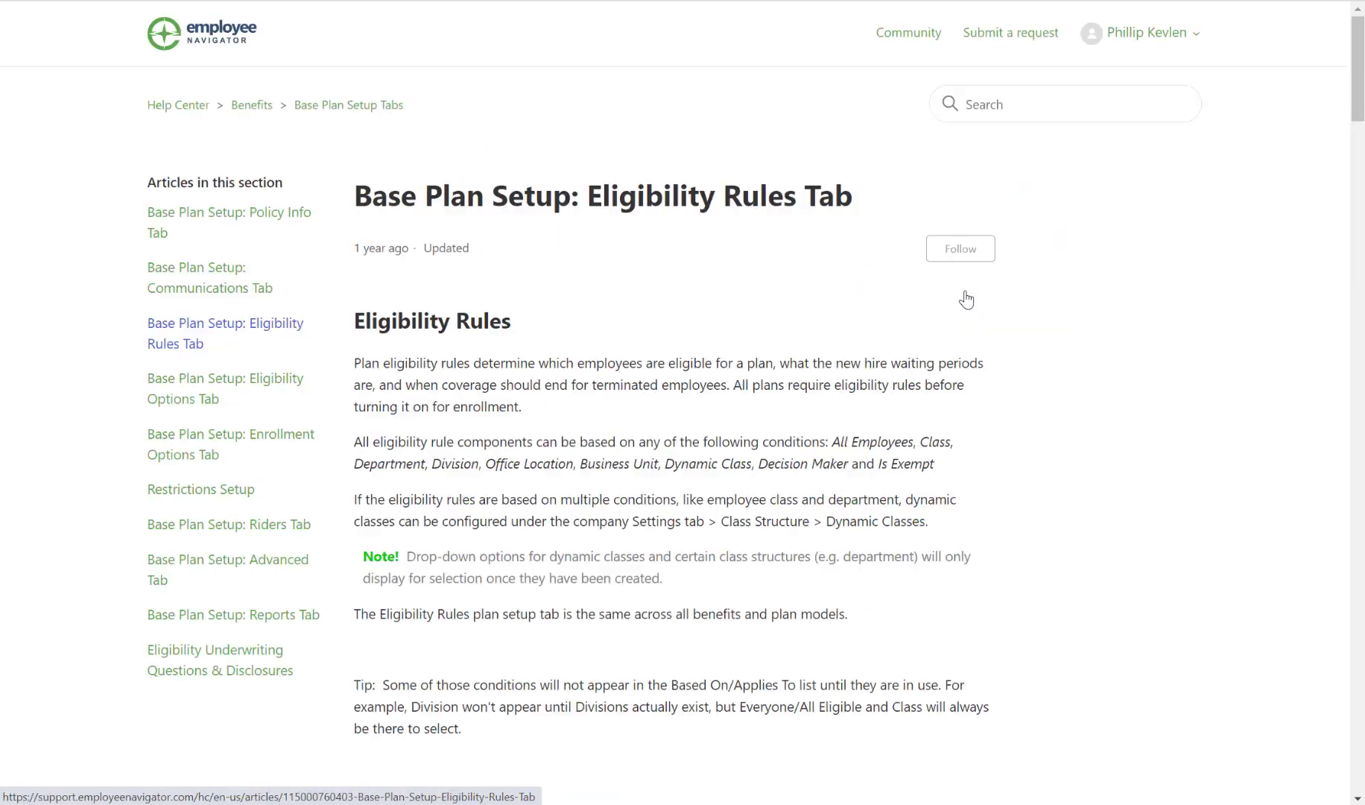
Step: Scroll the Eligibility Rules Tab article past its coverage waiting period section
scroll("down", 3)
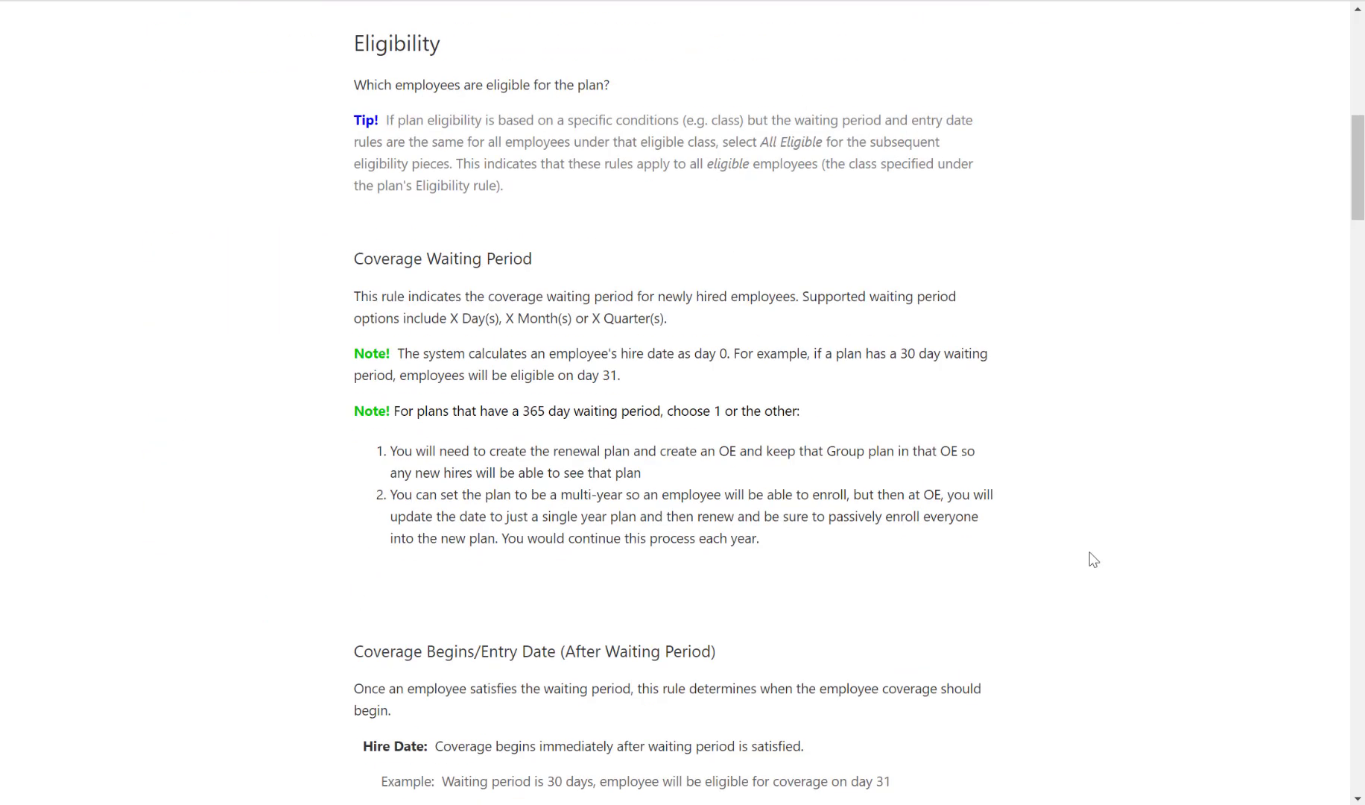
scroll("down", 3)
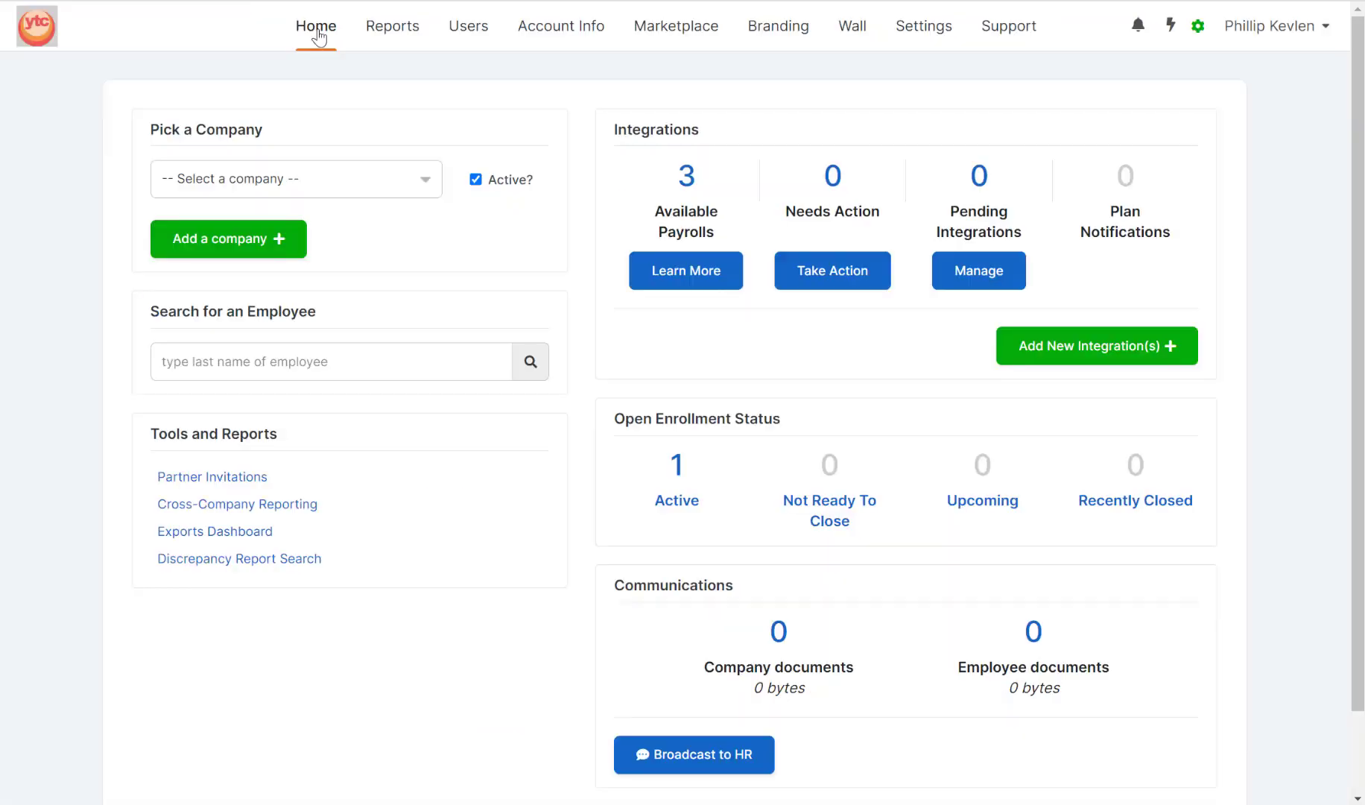
Step: Switch to Select Tile, open and close the help panel, then show the account menu
left_click(296, 179)
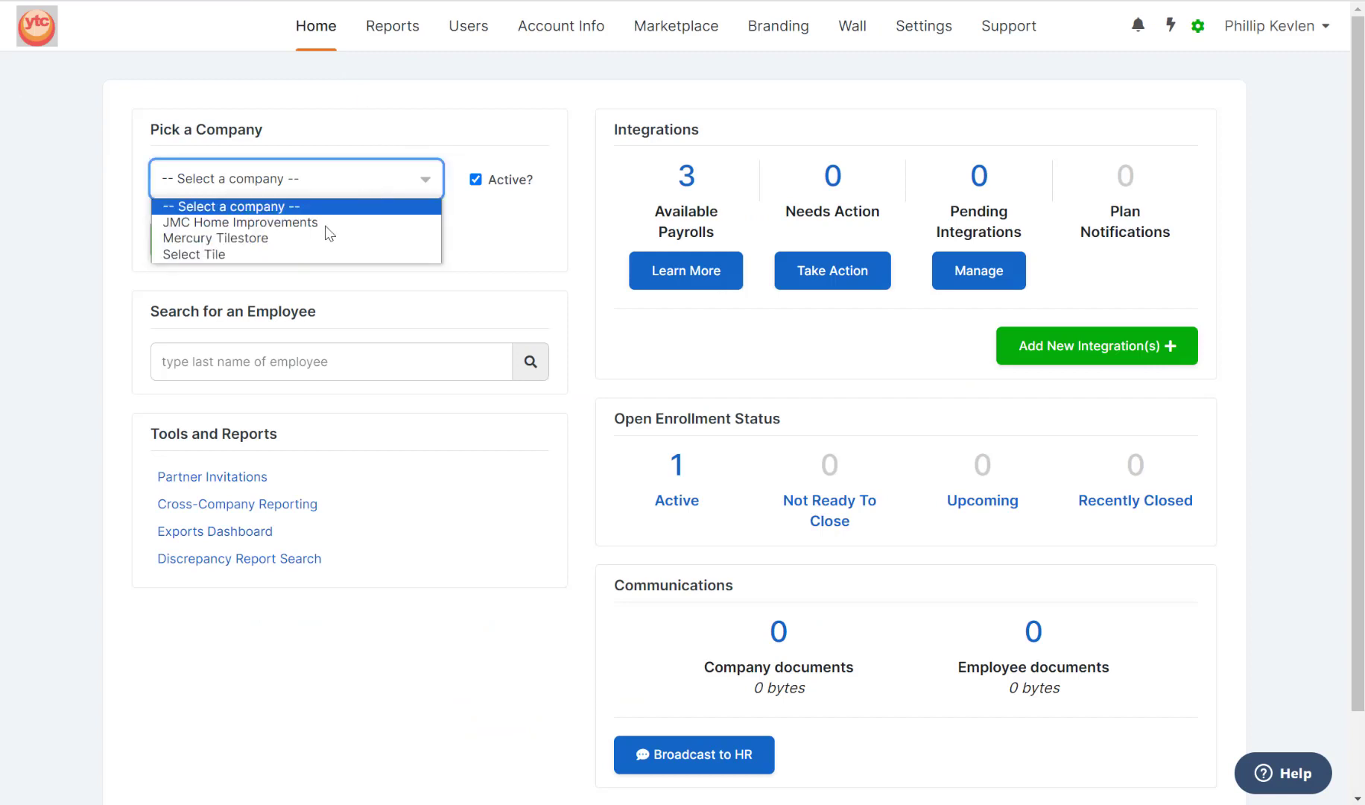
left_click(193, 253)
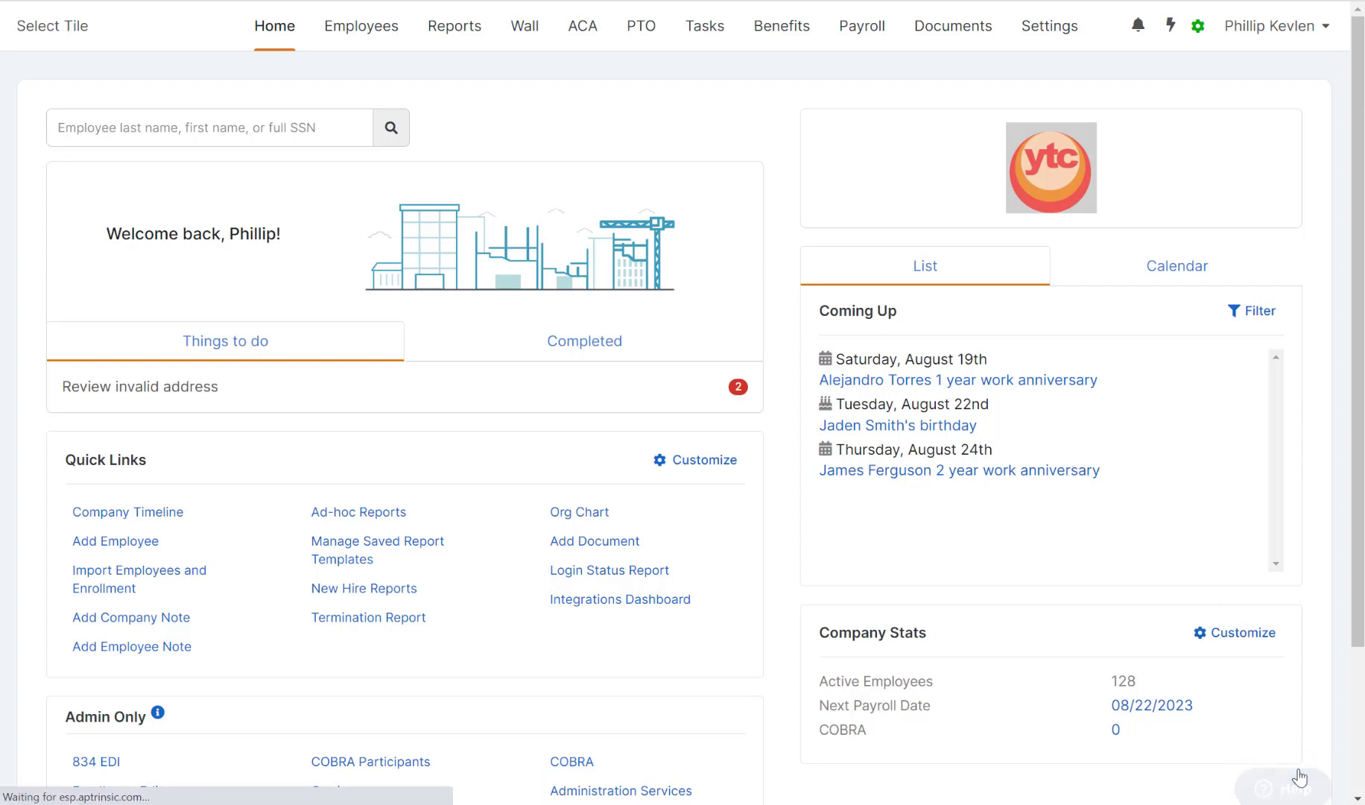
left_click(1287, 781)
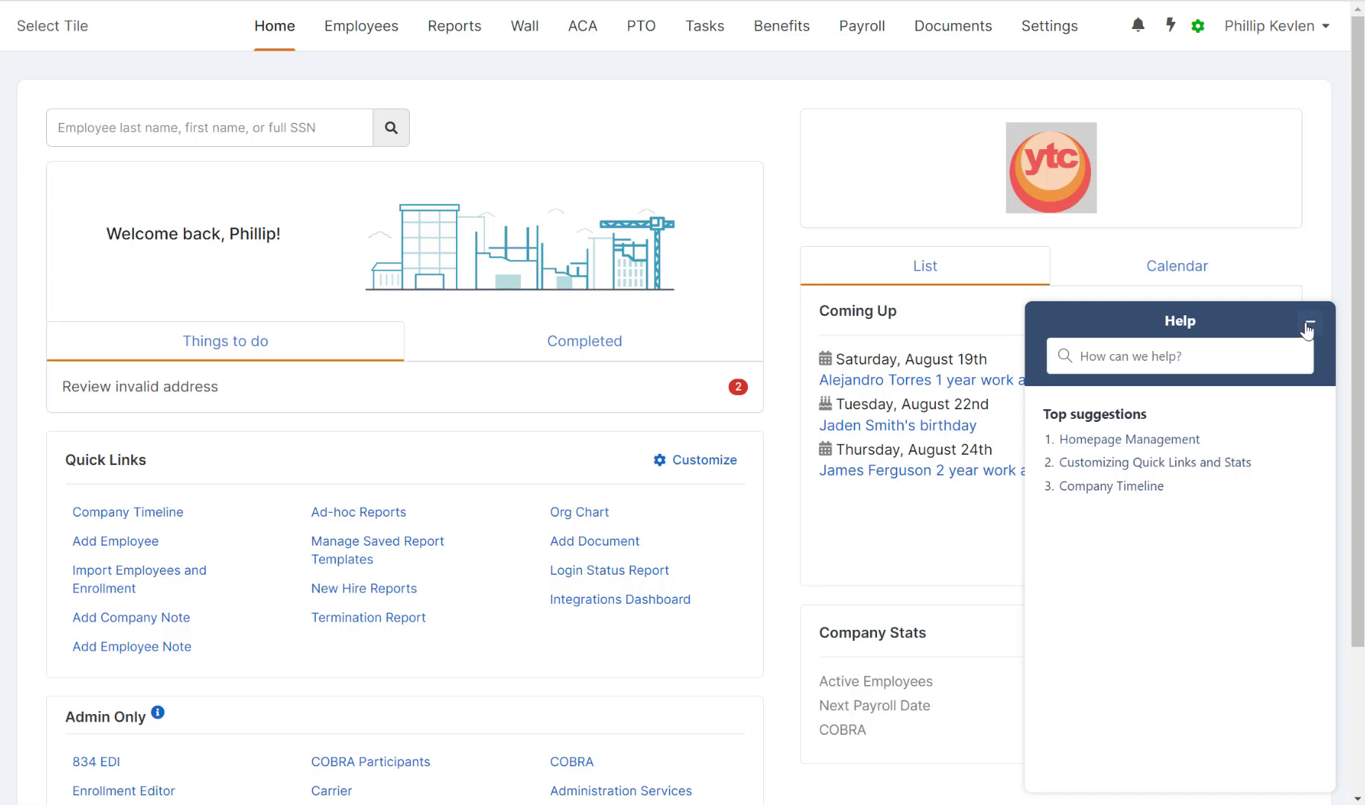
left_click(1310, 320)
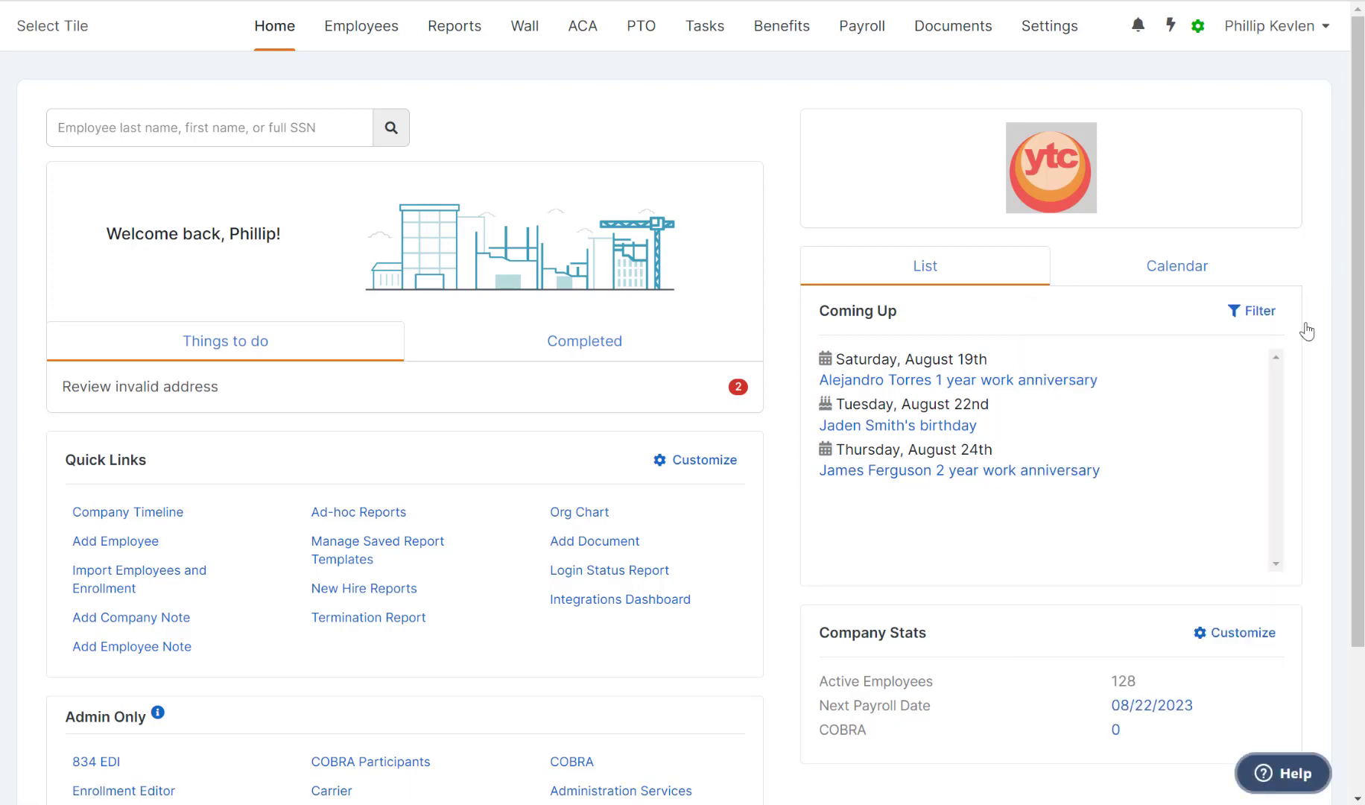
left_click(1273, 26)
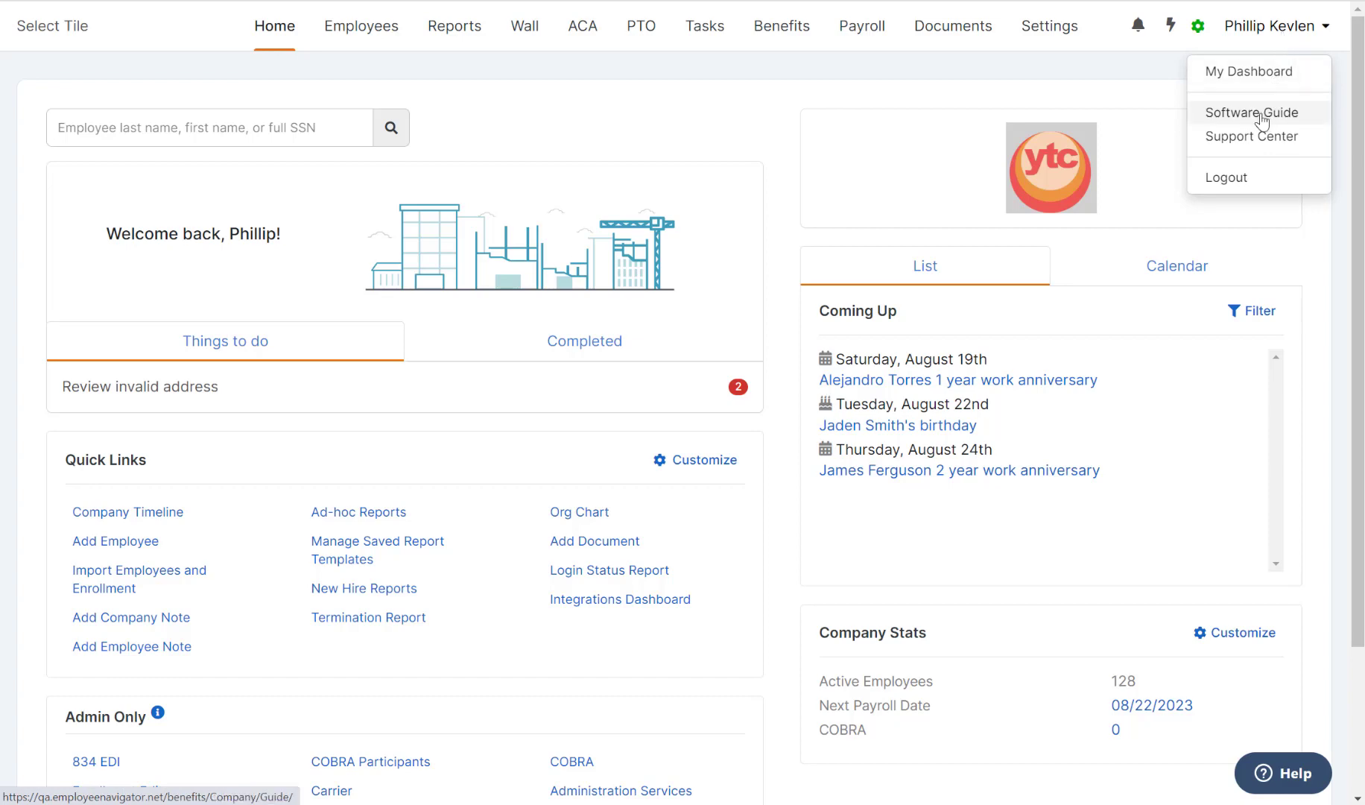
Step: Open the Software Guide and switch to its Tools checklist
left_click(1252, 112)
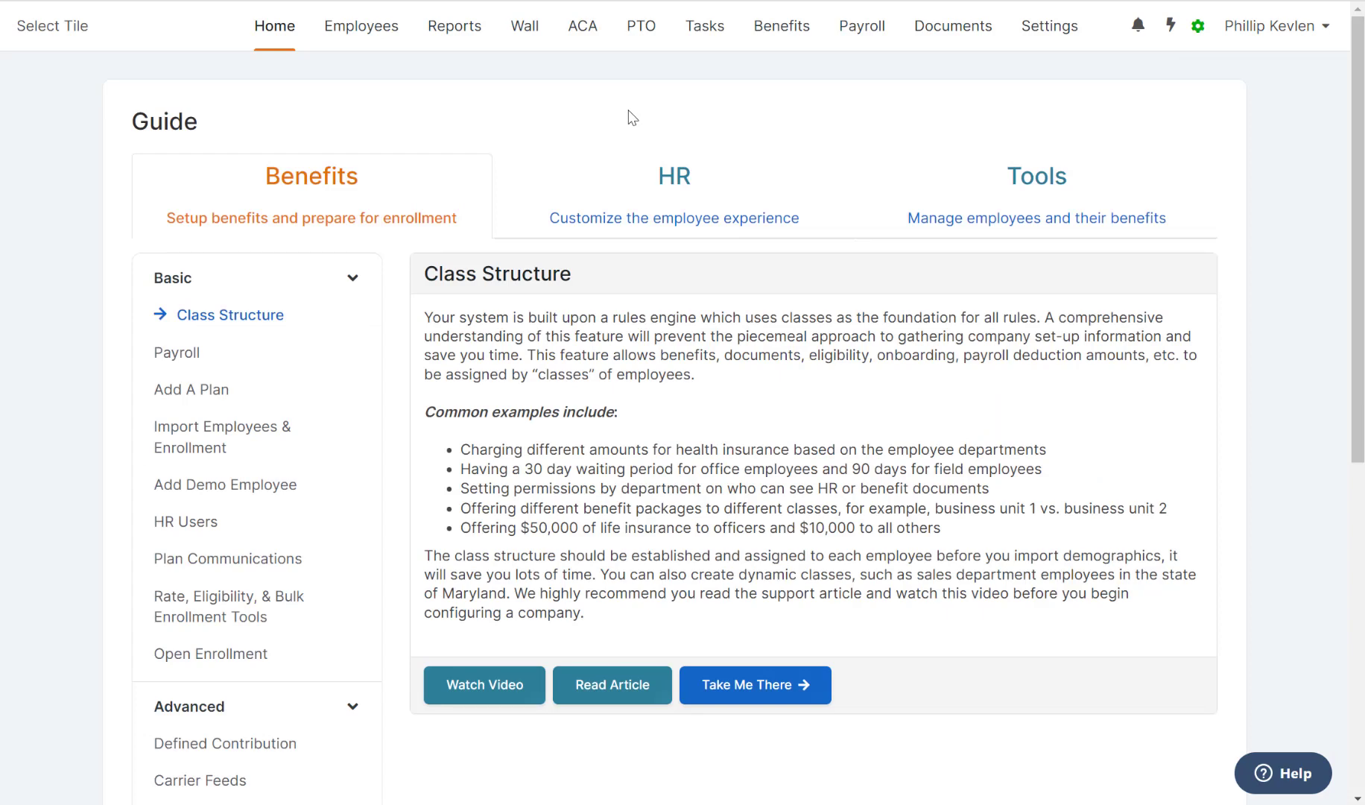
mouse_move(673, 193)
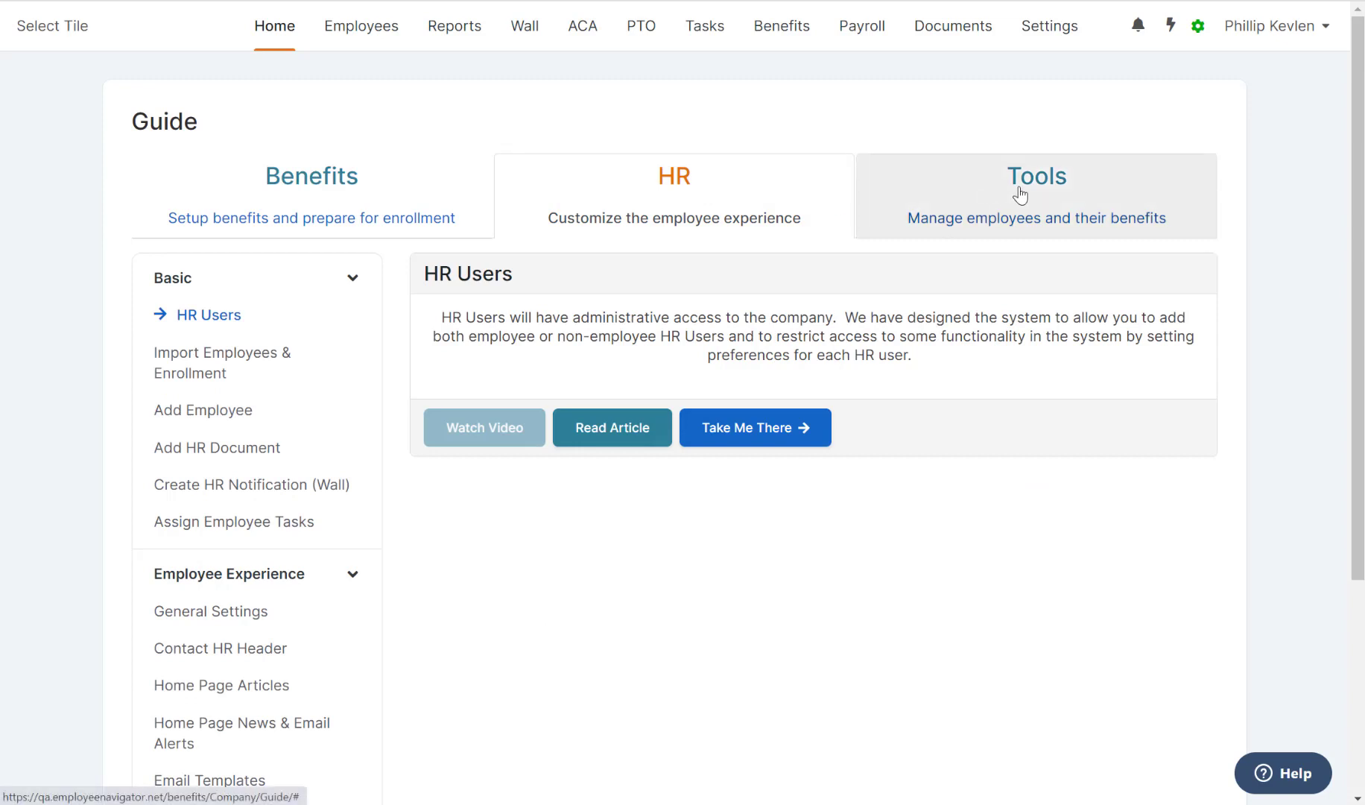
left_click(1035, 176)
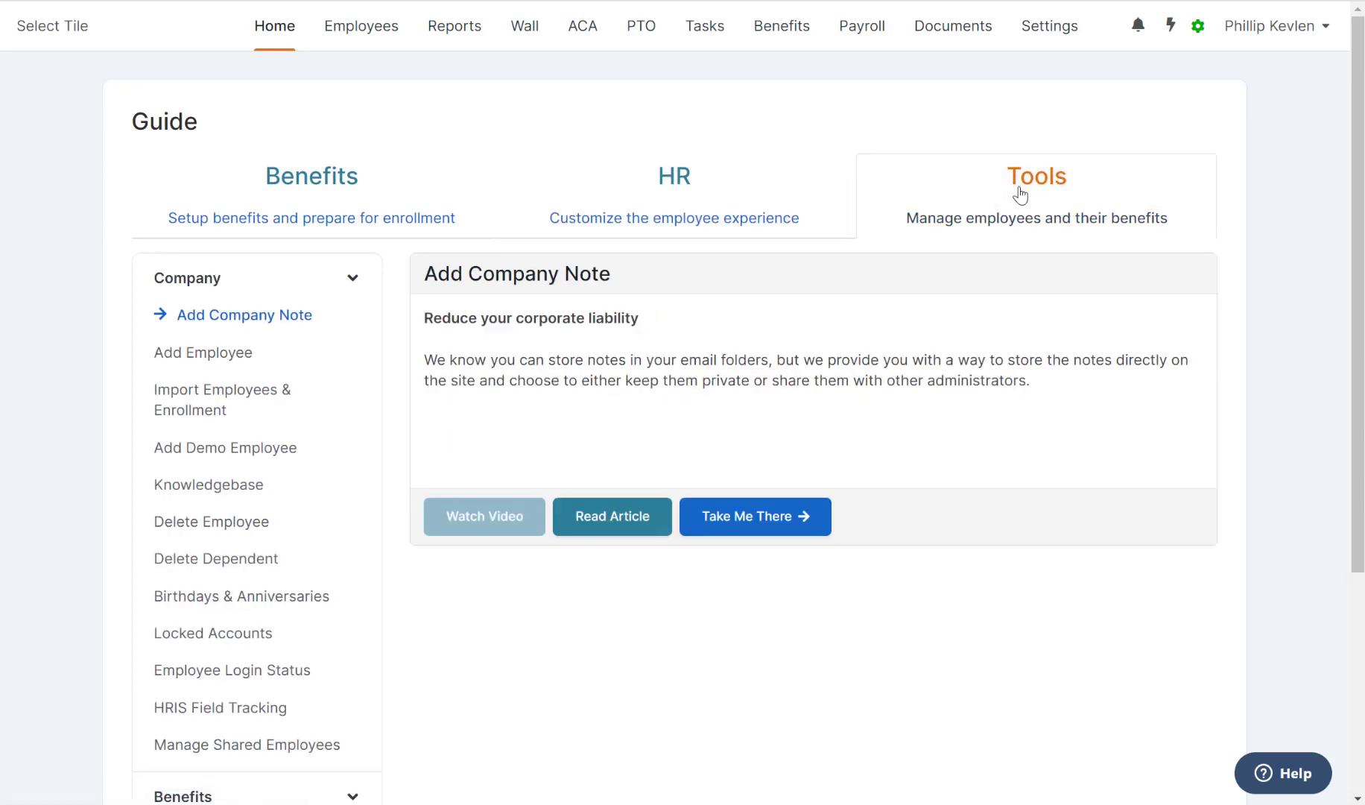
mouse_move(991, 195)
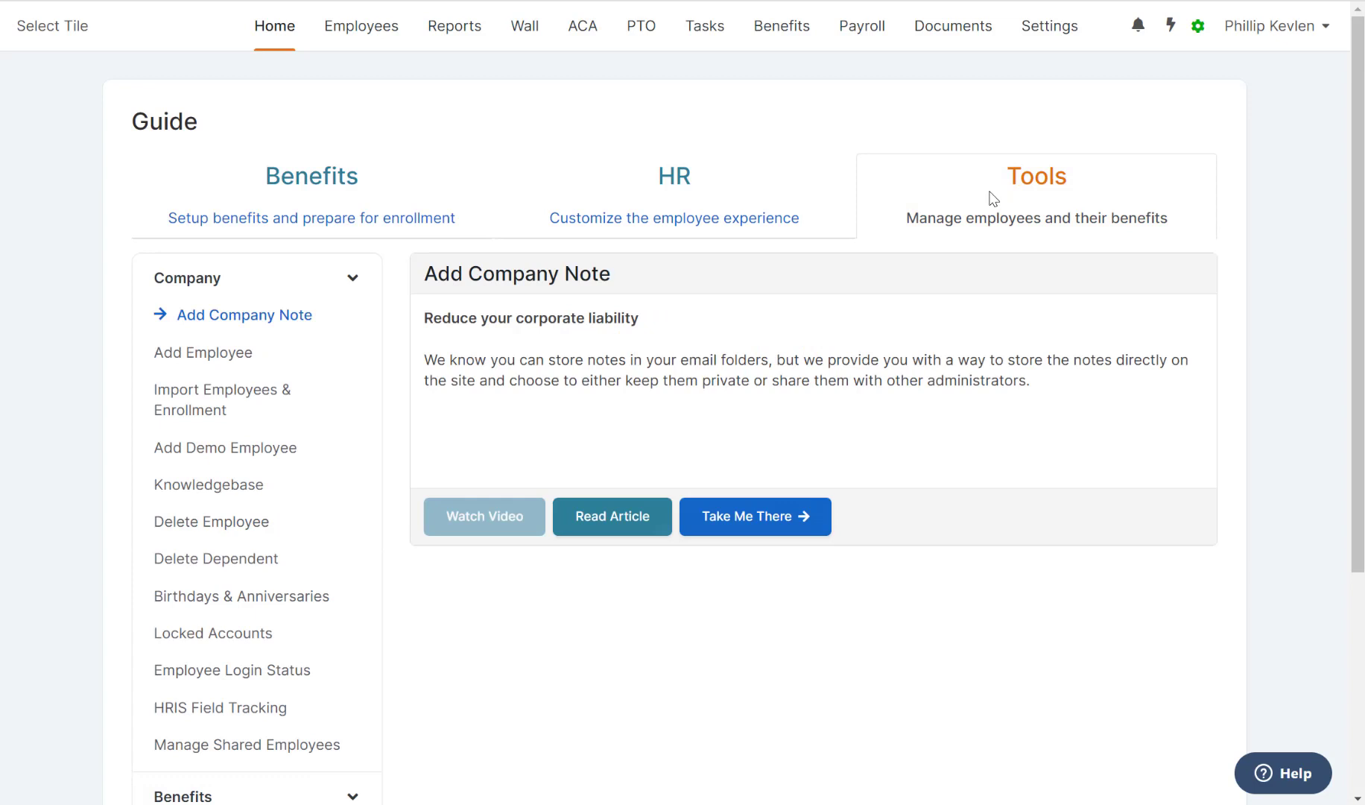
mouse_move(788, 195)
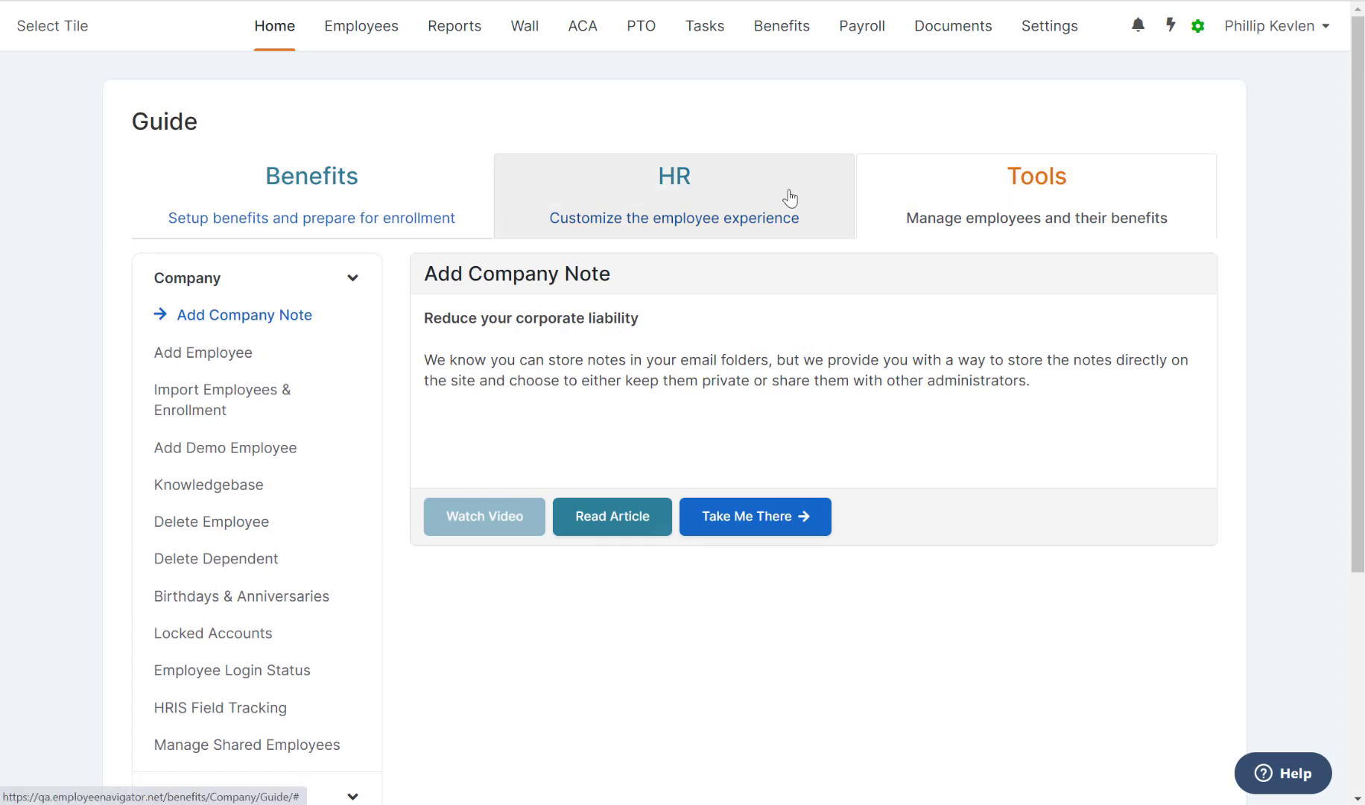
mouse_move(369, 205)
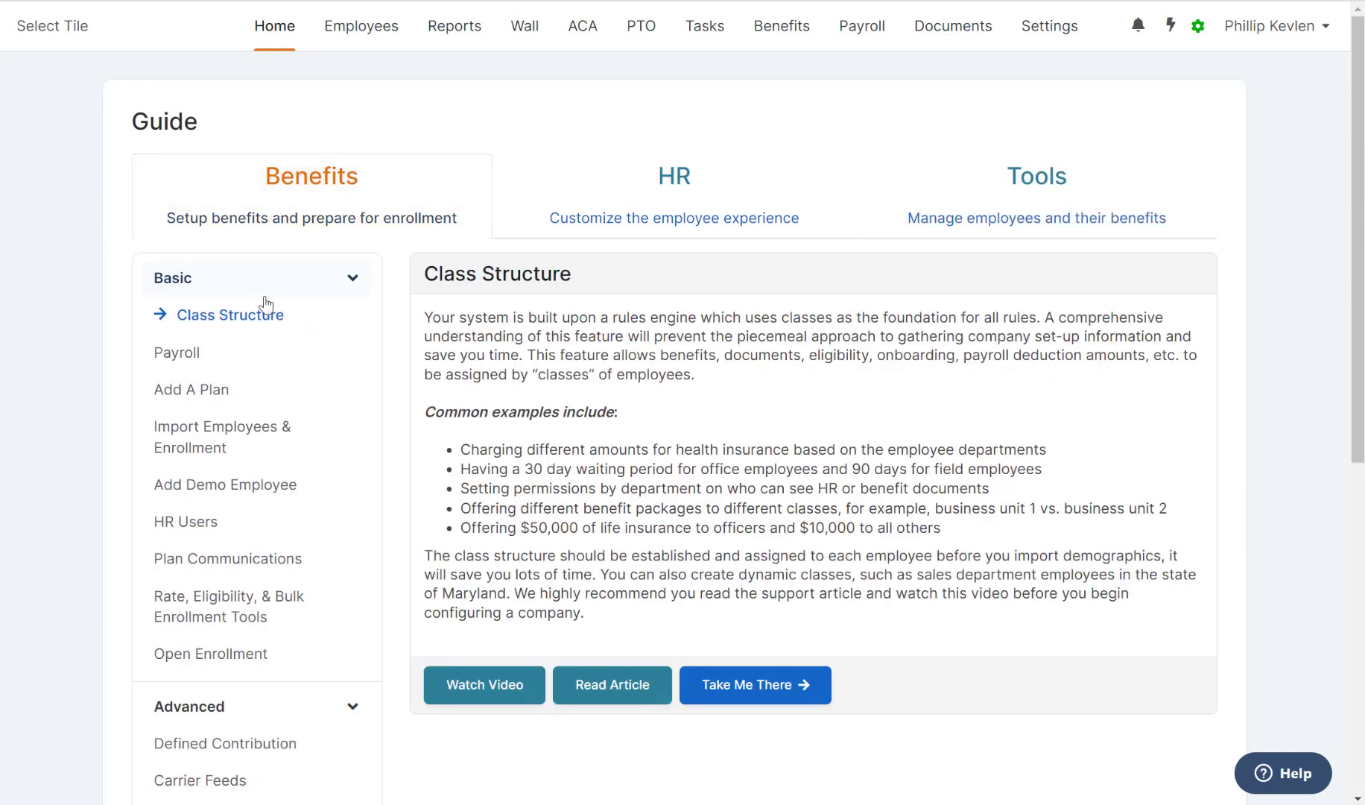
Step: View the Payroll step, then the Add A Plan step, and scroll through its content
left_click(187, 352)
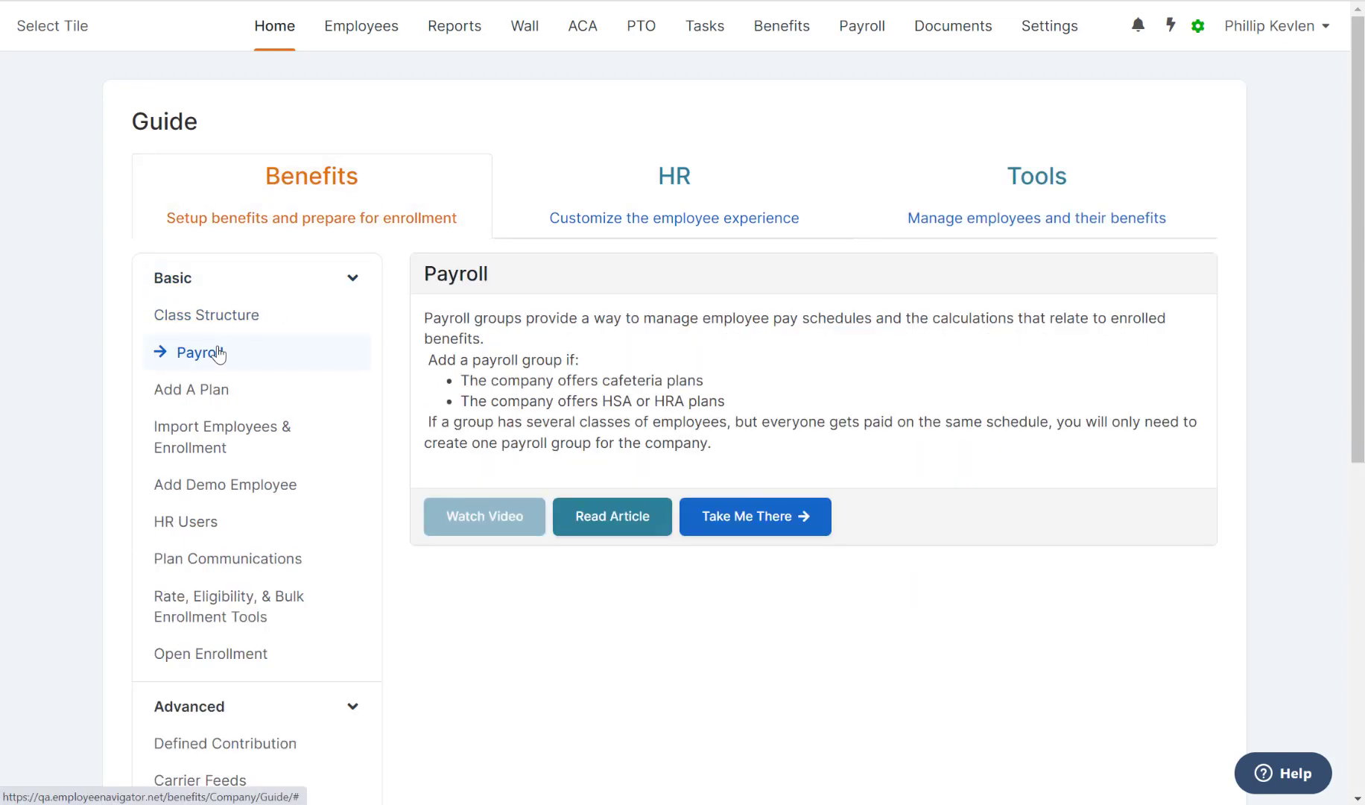
left_click(202, 388)
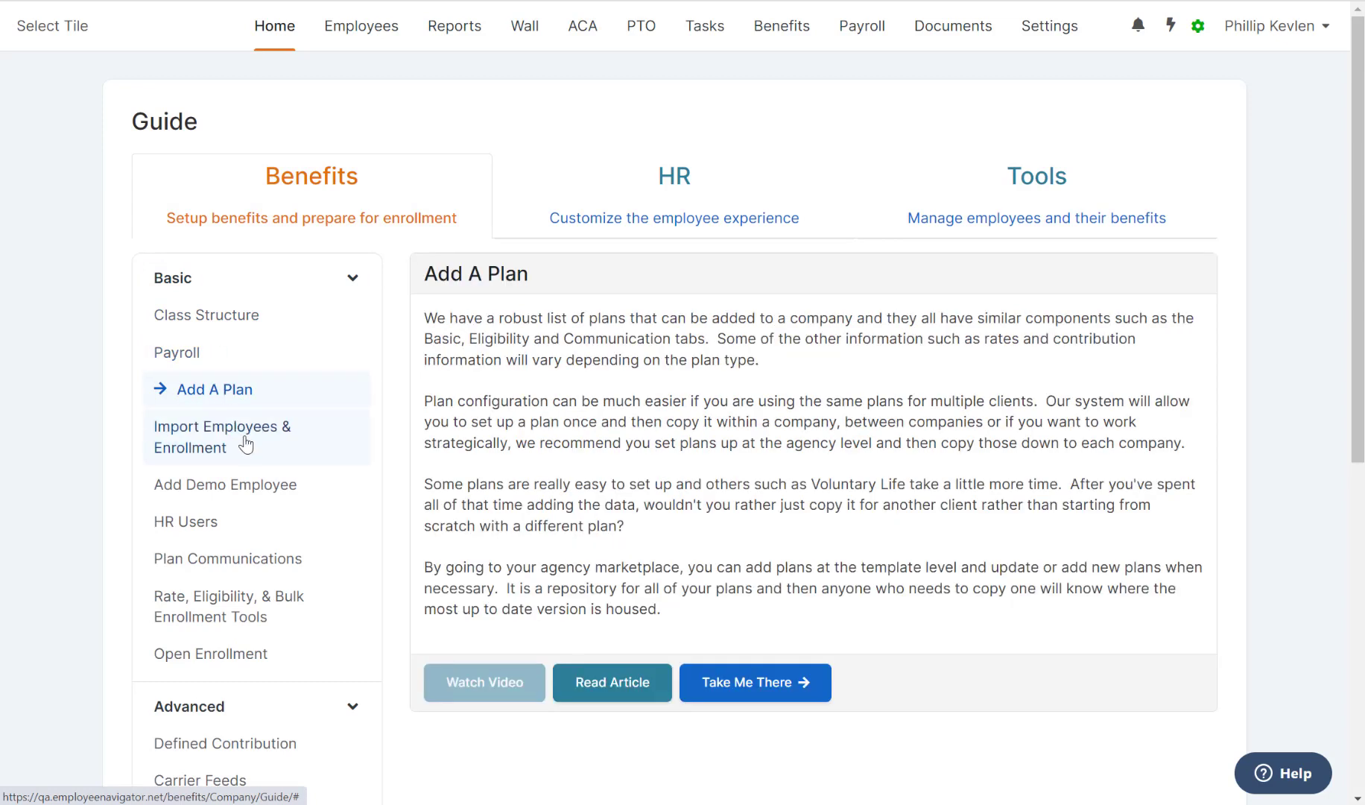
mouse_move(468, 694)
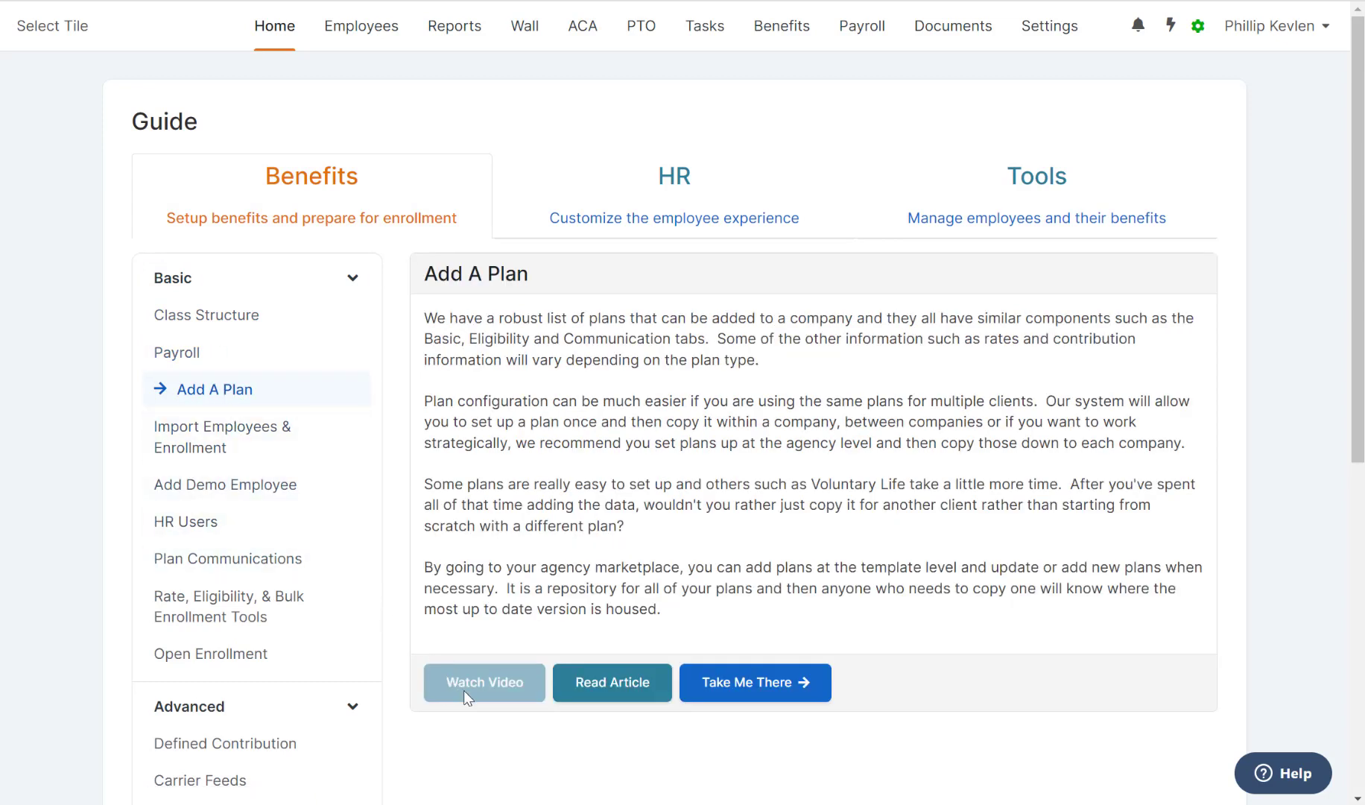
mouse_move(507, 716)
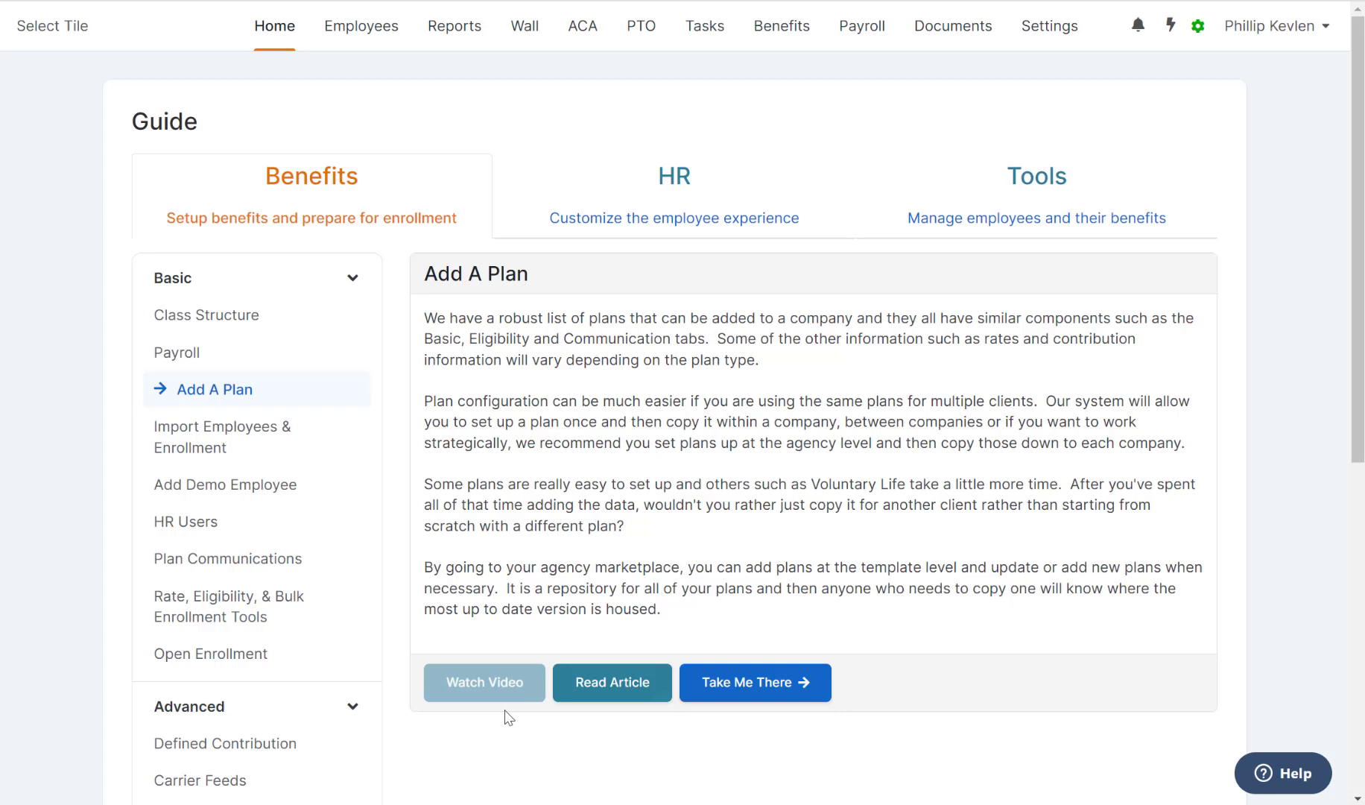
mouse_move(639, 717)
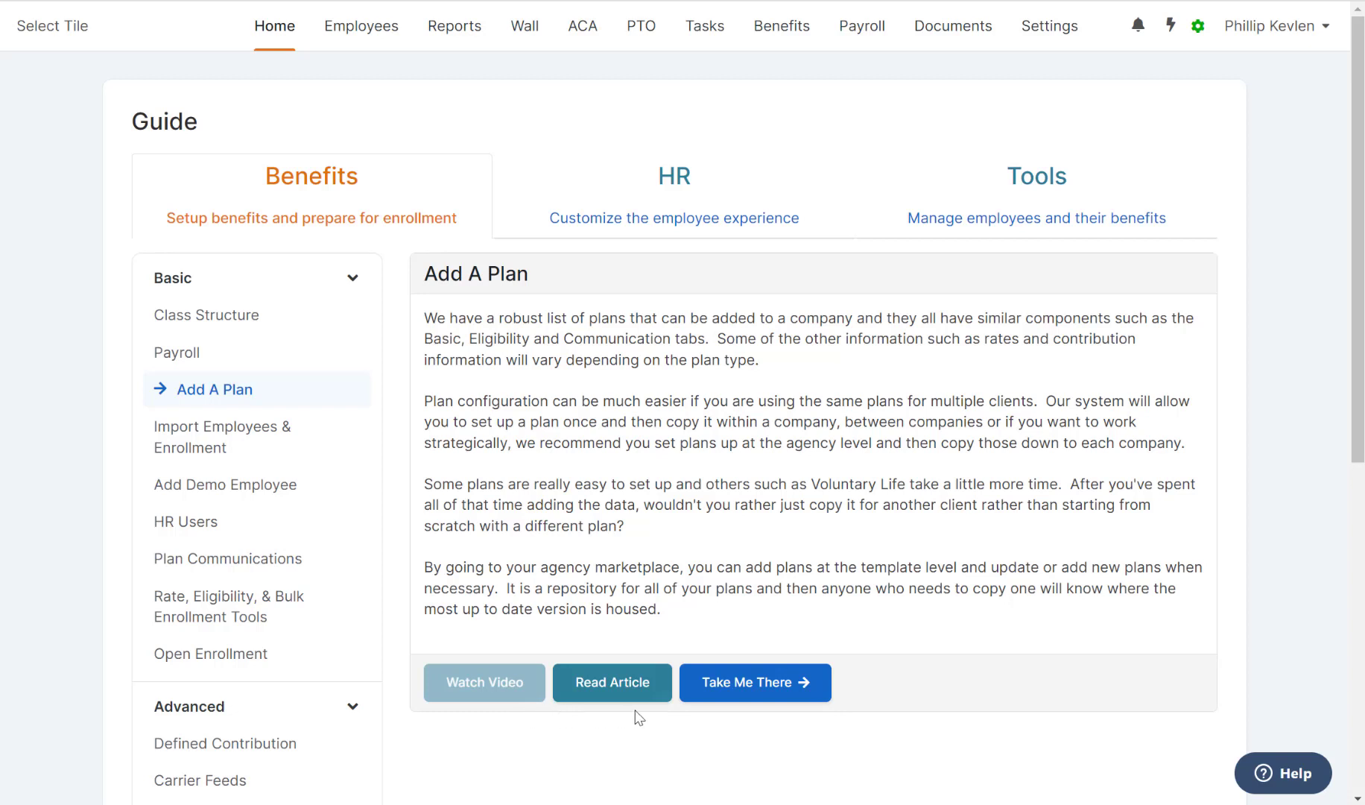
mouse_move(765, 714)
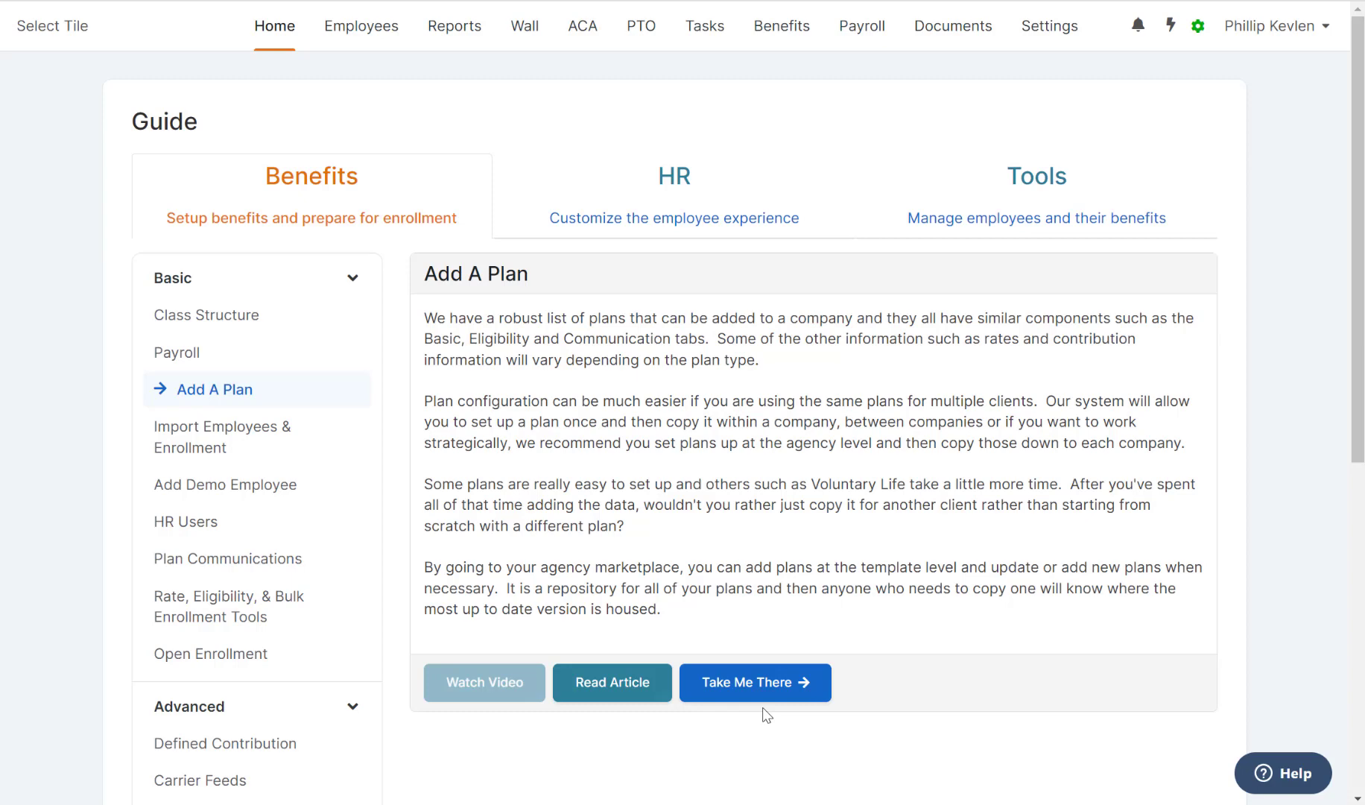
scroll("down", 3)
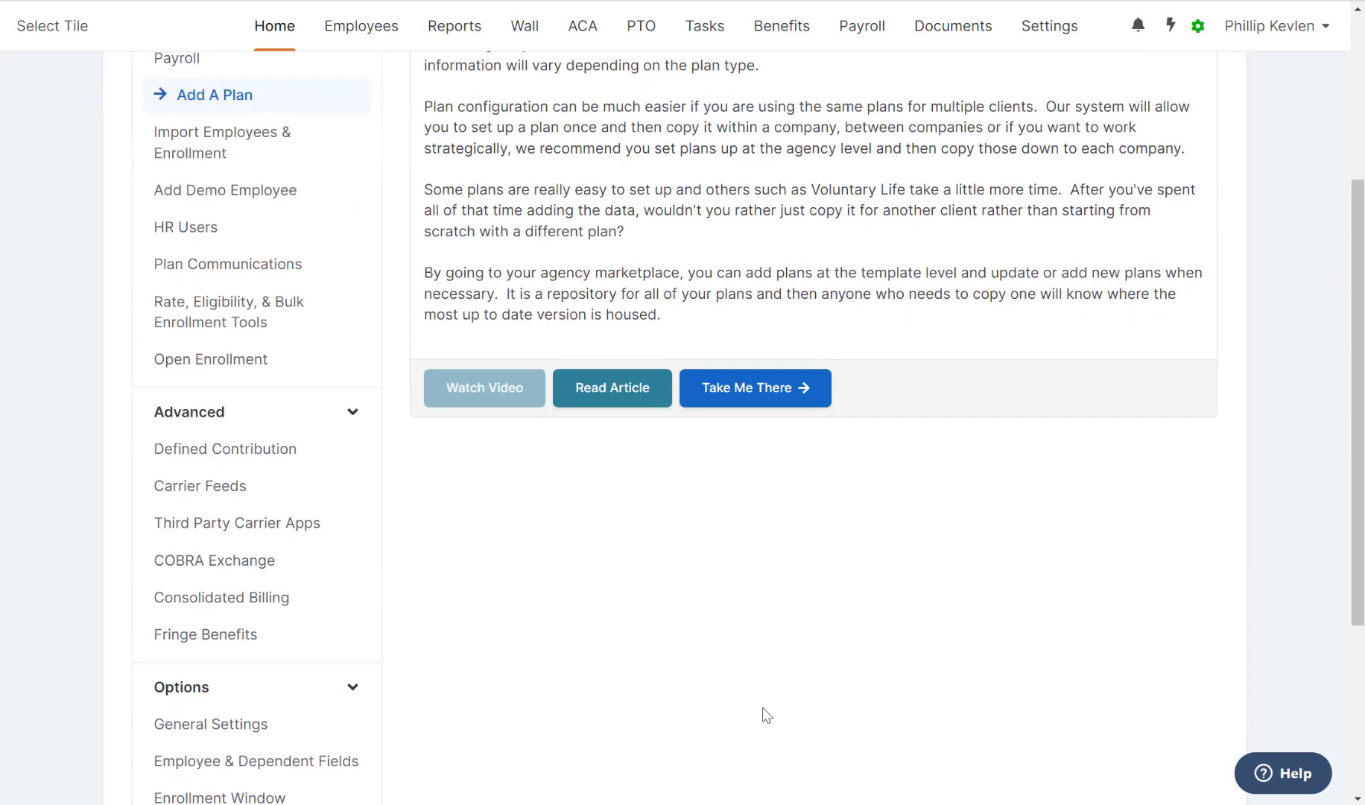